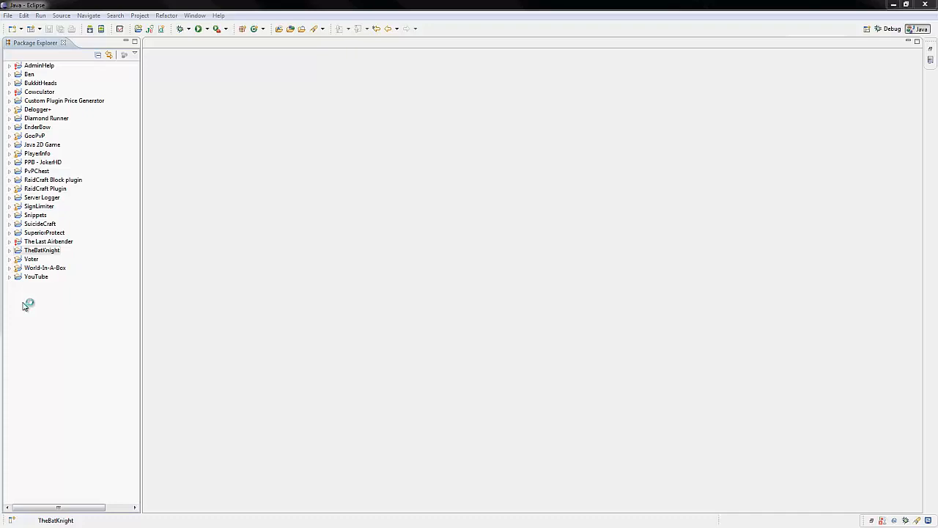
mouse_move(61, 283)
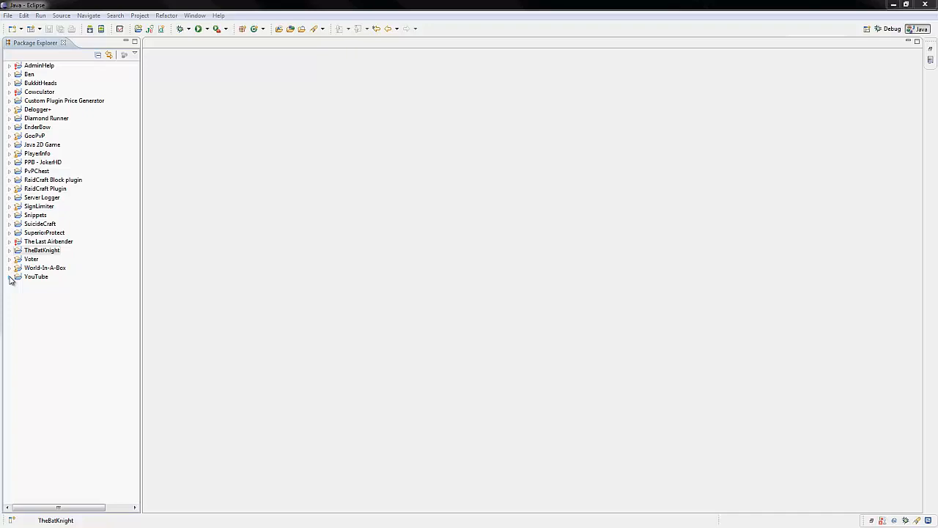
Delete GameLoop.java from the YouTube project, leaving only the BEn class.
left_click(9, 275)
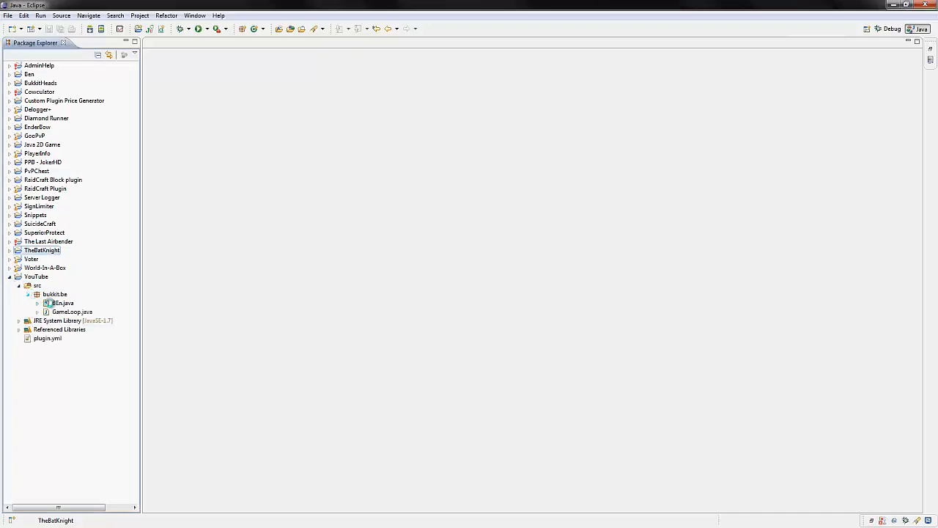
left_click(74, 311)
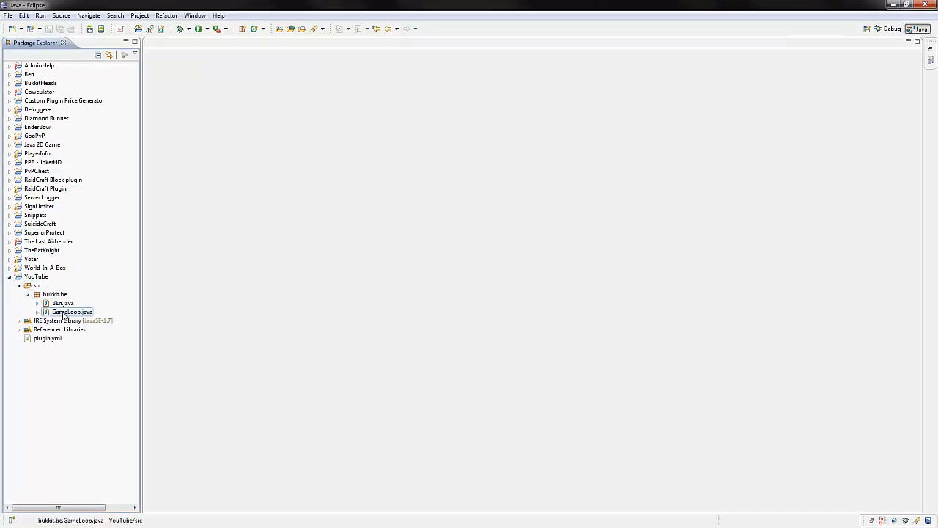
key("Delete")
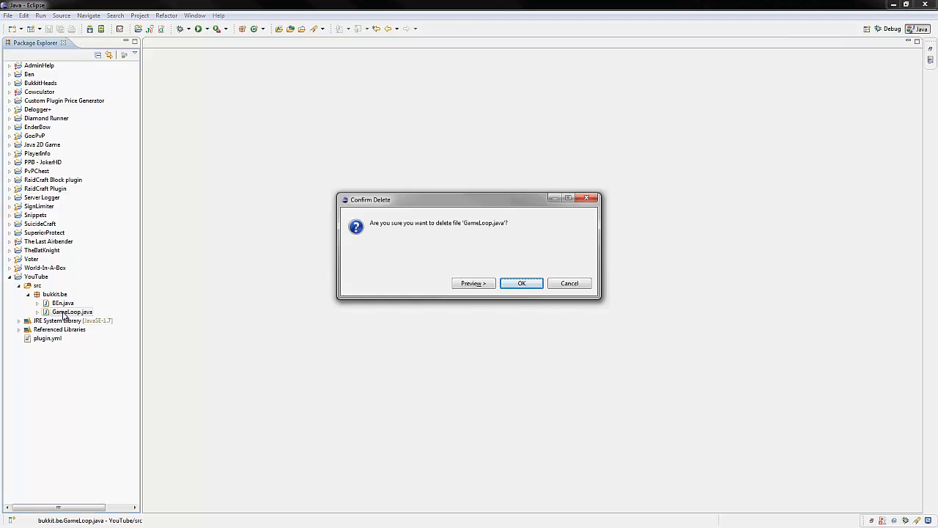
left_click(522, 283)
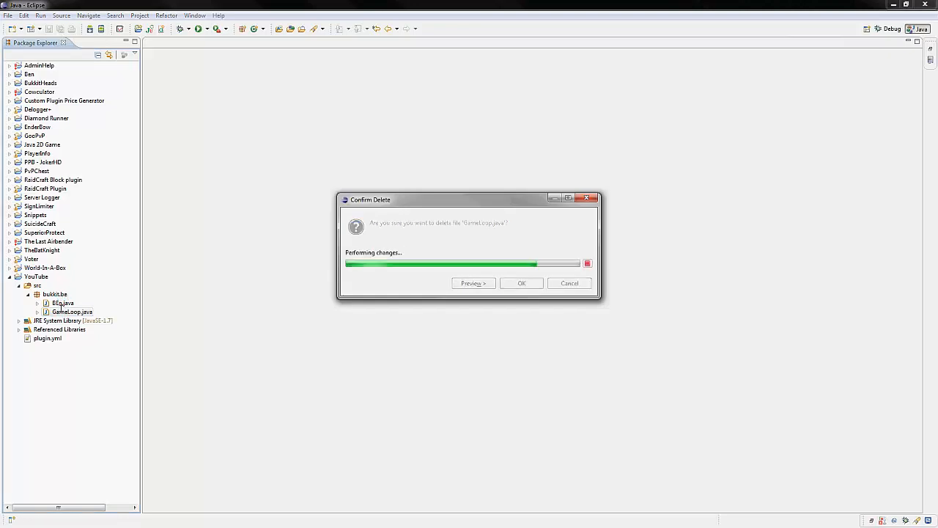
left_click(522, 283)
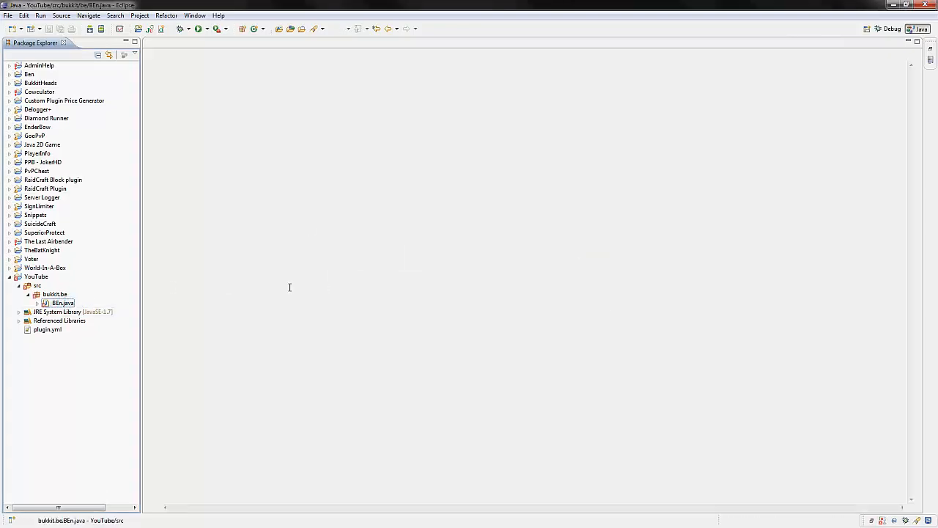
Replace the BEn class body with an empty onEnable() and a field public static Inventory testInventory.
double_click(63, 302)
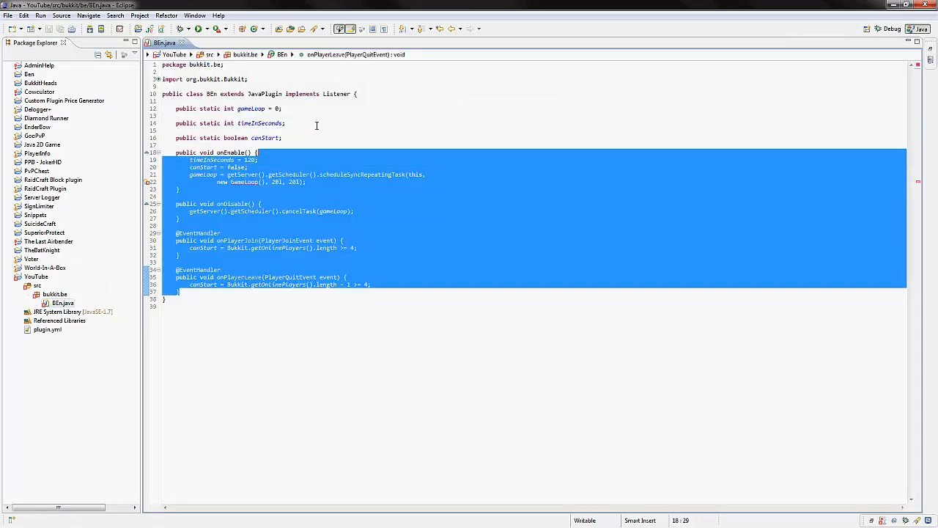
key("Delete")
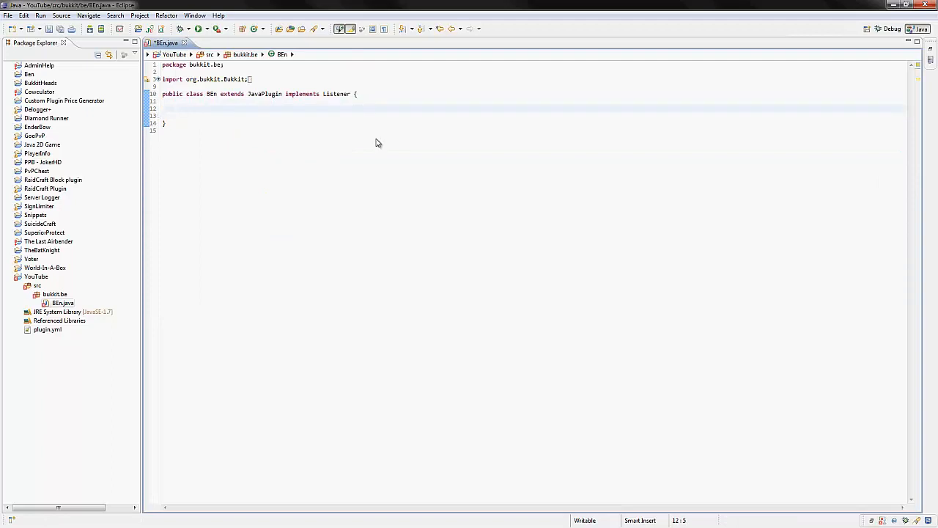
type("onEnable() {")
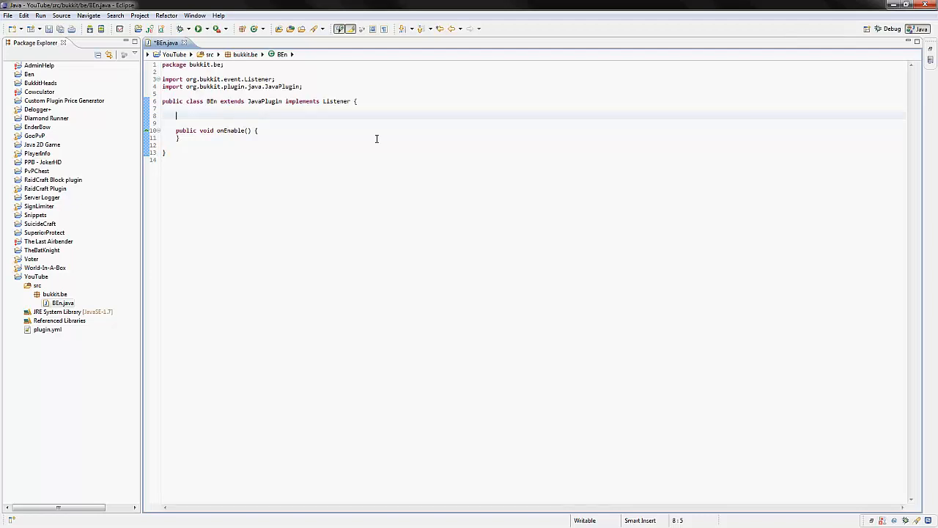
type("public")
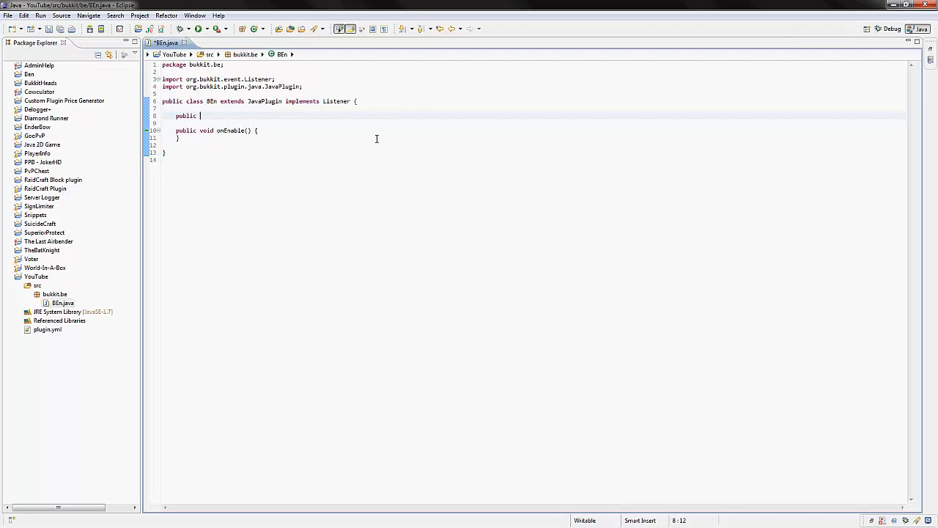
type("static")
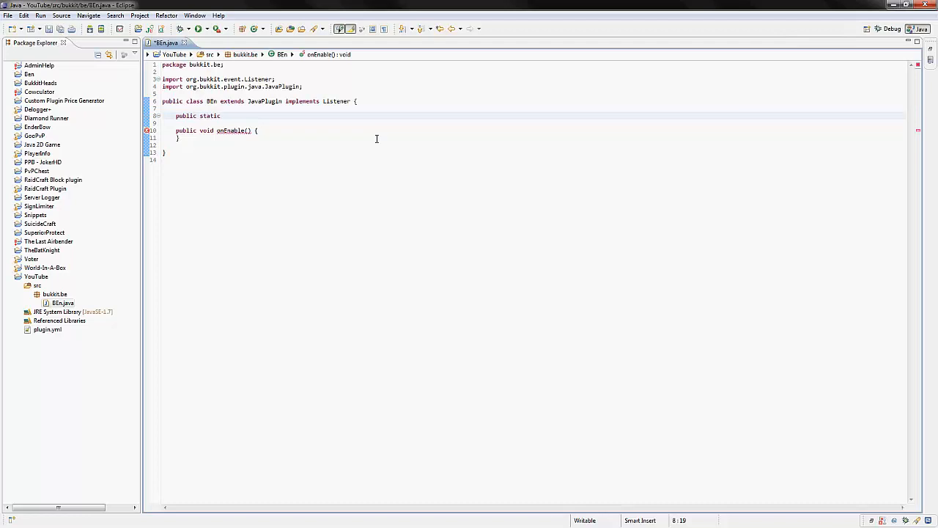
type("Inew")
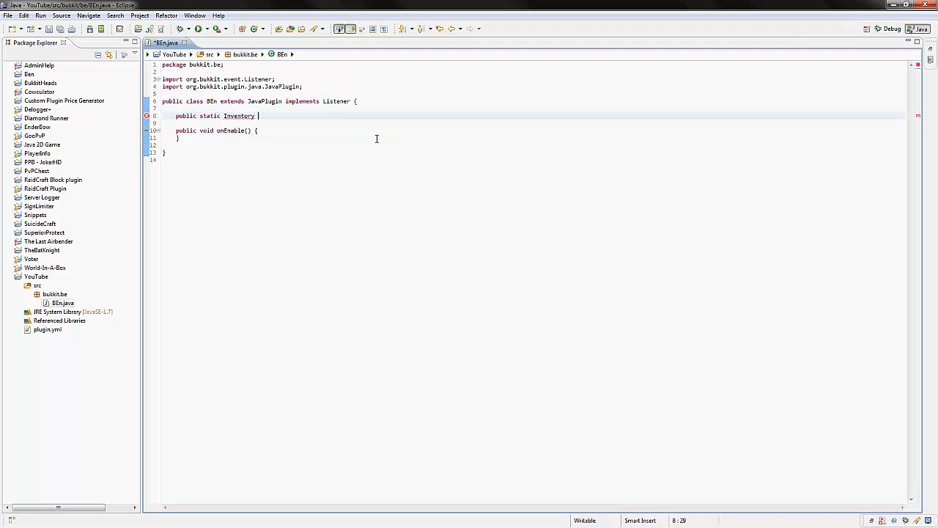
type("testInventory;")
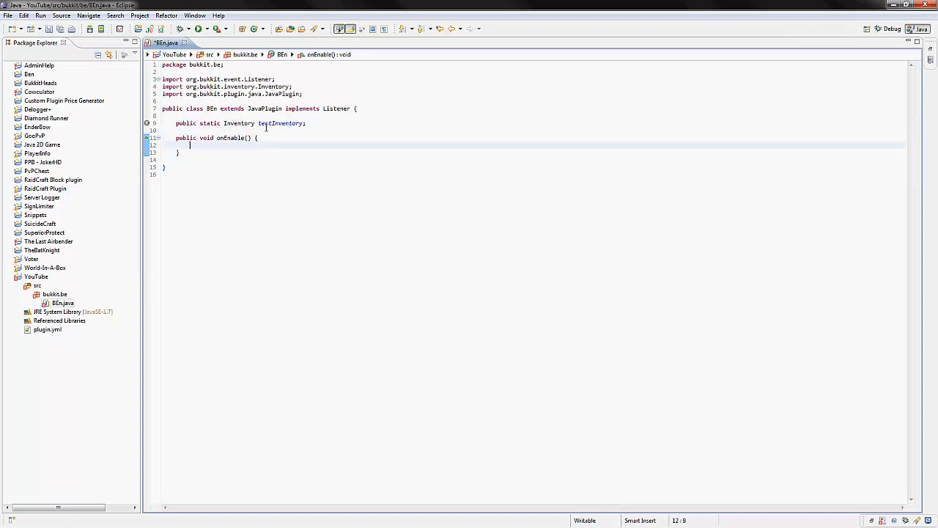
Assign testInventory = Bukkit.createInventory(null, 9) in onEnable and open a line above the method.
type("testInventory =")
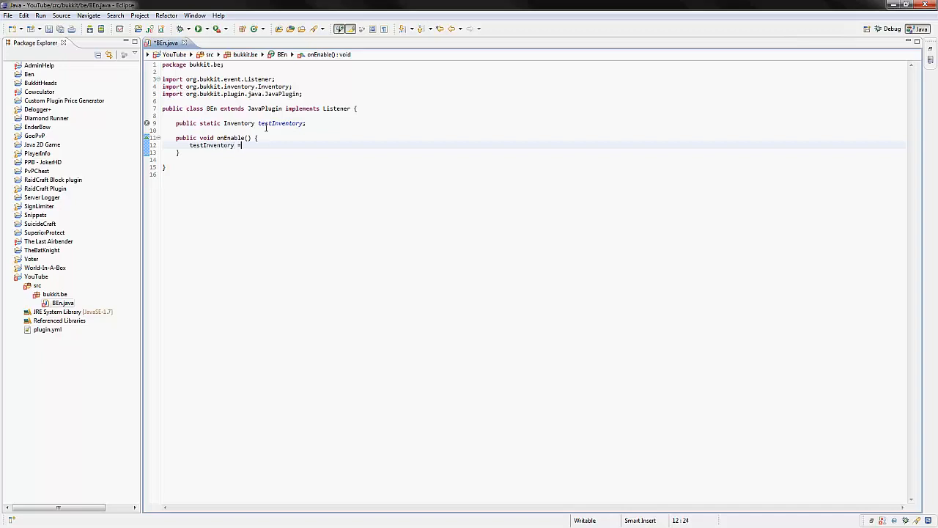
type("Bukkit.createInventory(null, 54")
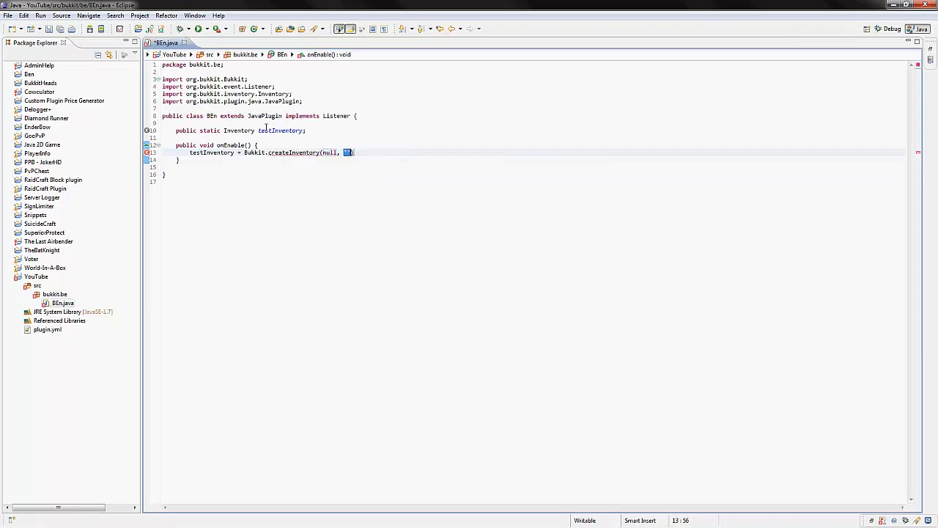
key("Backspace")
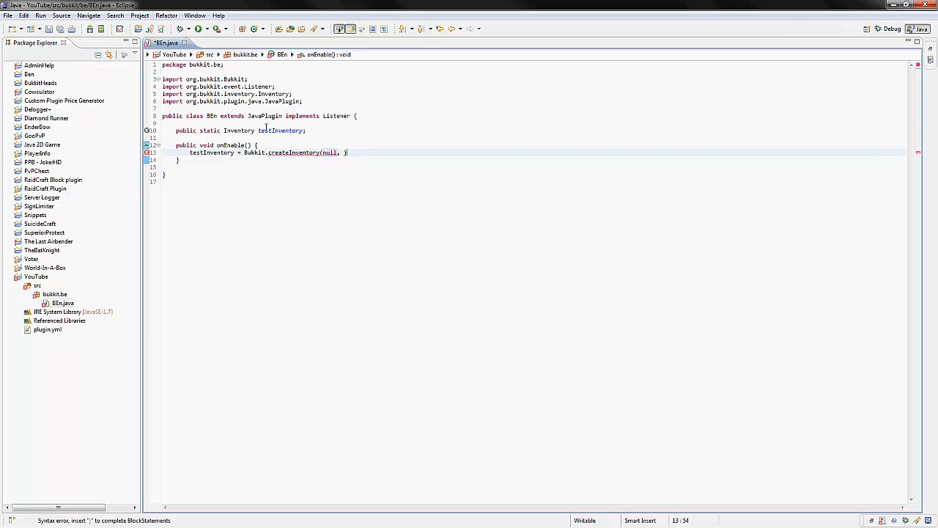
type("0")
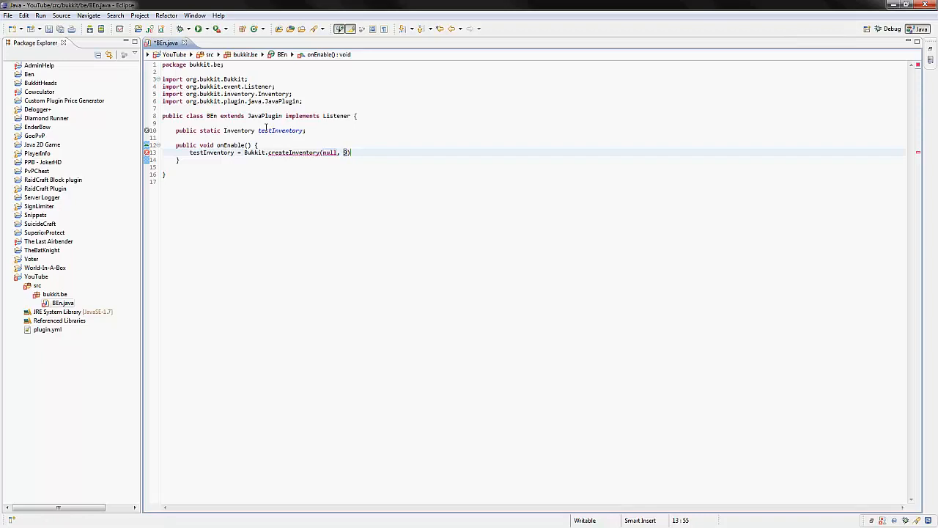
type("18")
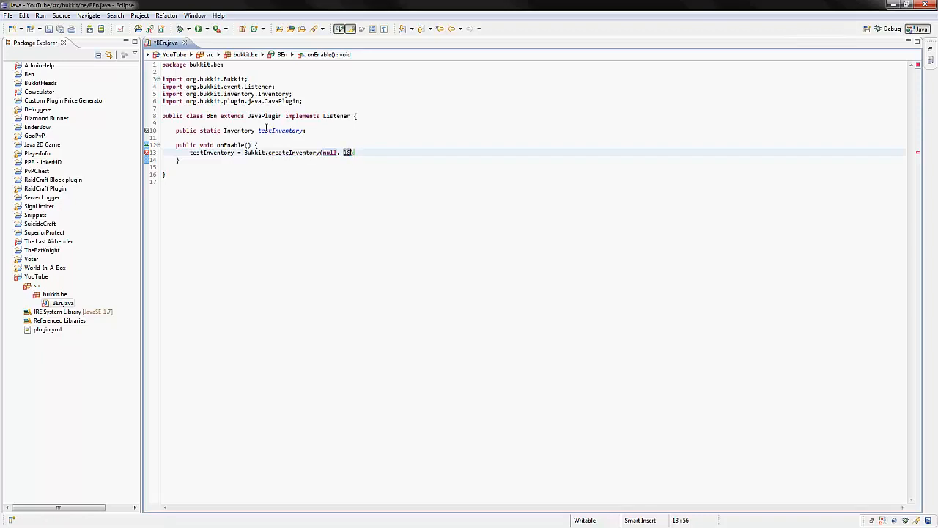
key("Backspace")
type("9,")
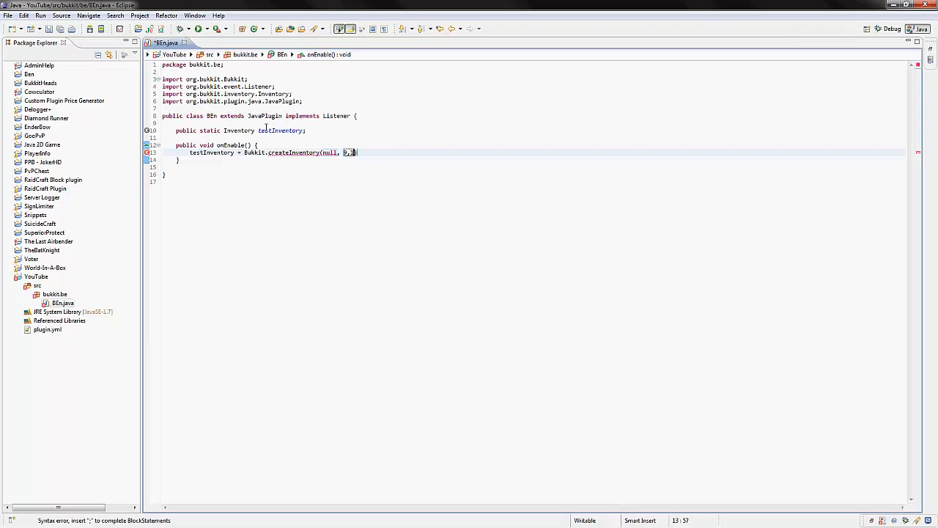
key("BackSpace")
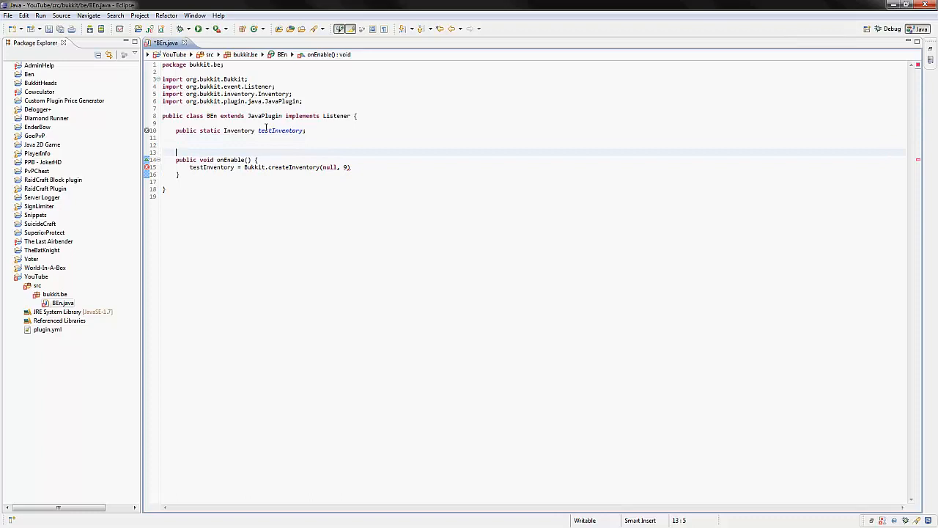
Write the comment // 9, 18, 27, 36, 45, 54, 63, 72, 81, 90 listing valid inventory sizes.
type("//")
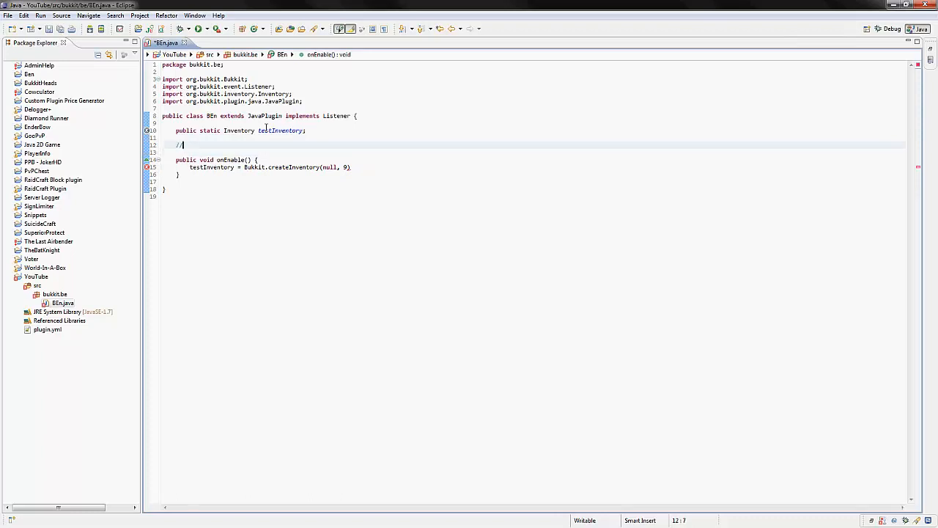
type("9, 18, 27,")
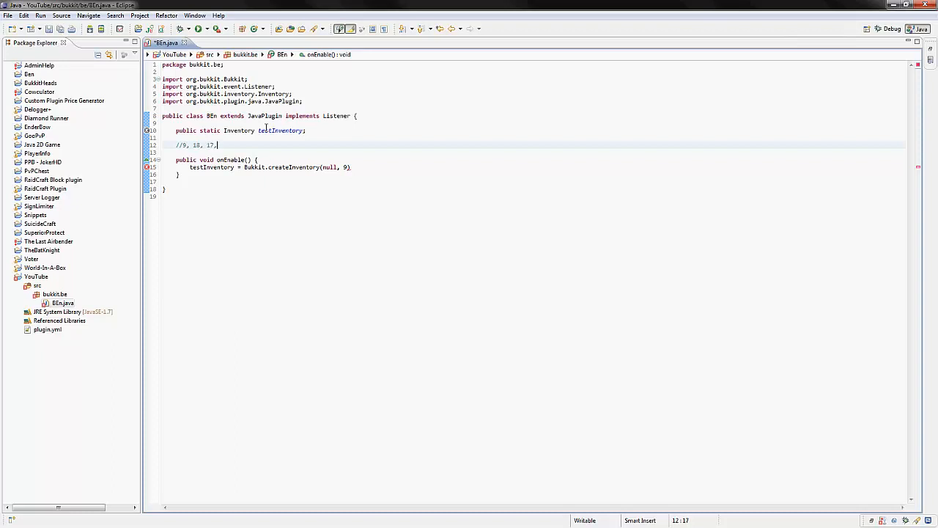
type("36, 45, 5")
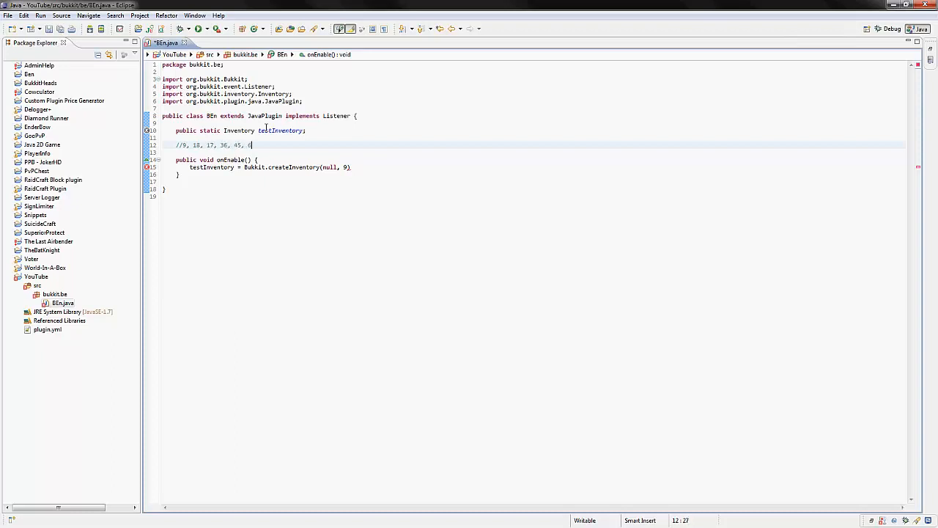
type("6,")
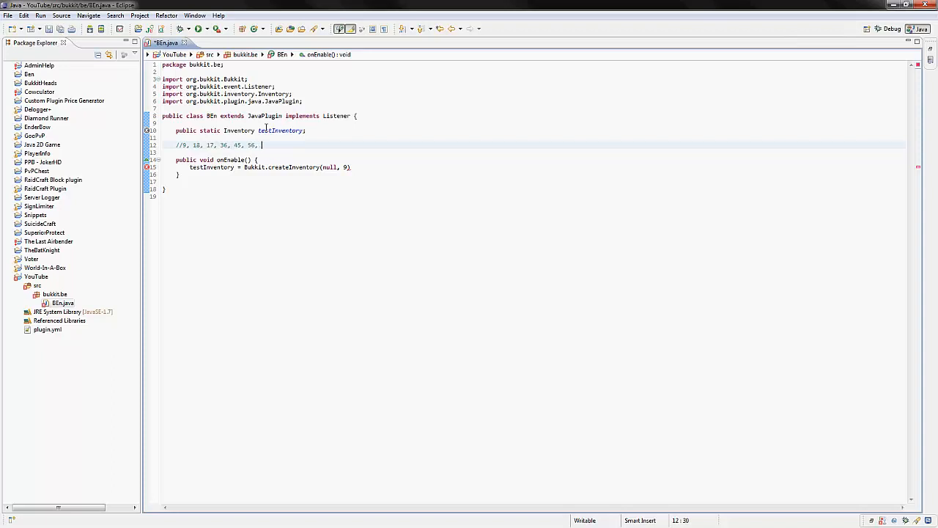
type("65")
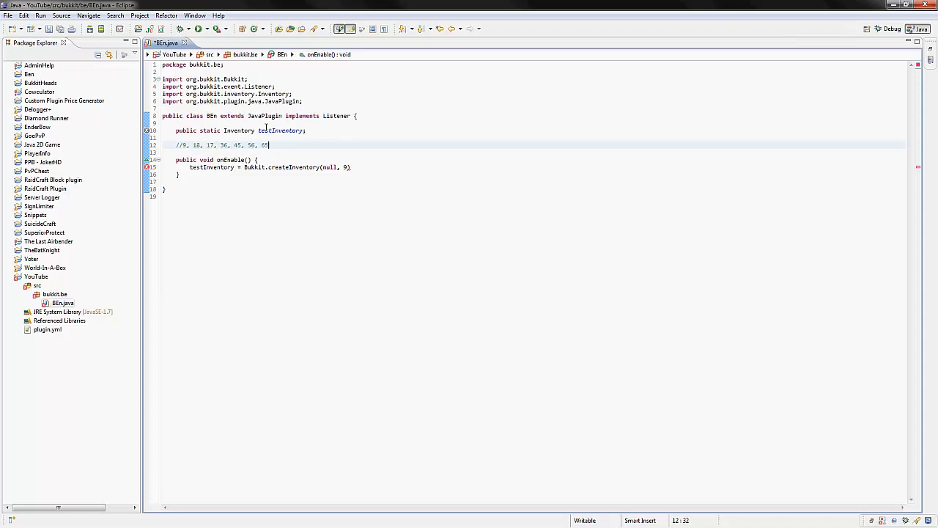
type(", 74")
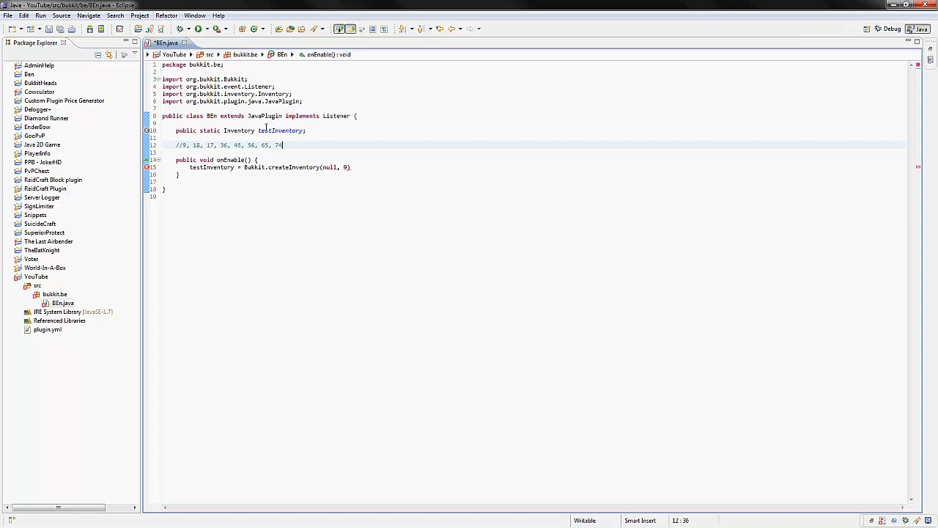
type("83,")
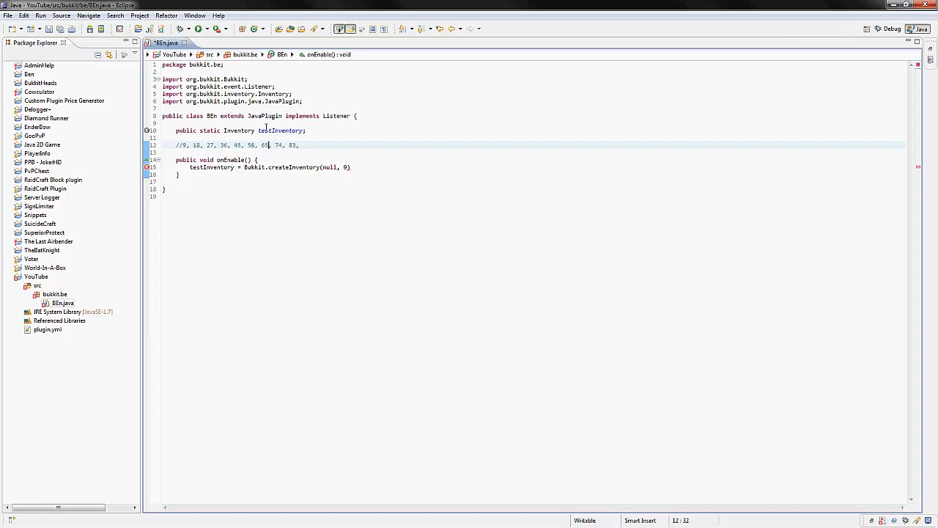
type("7")
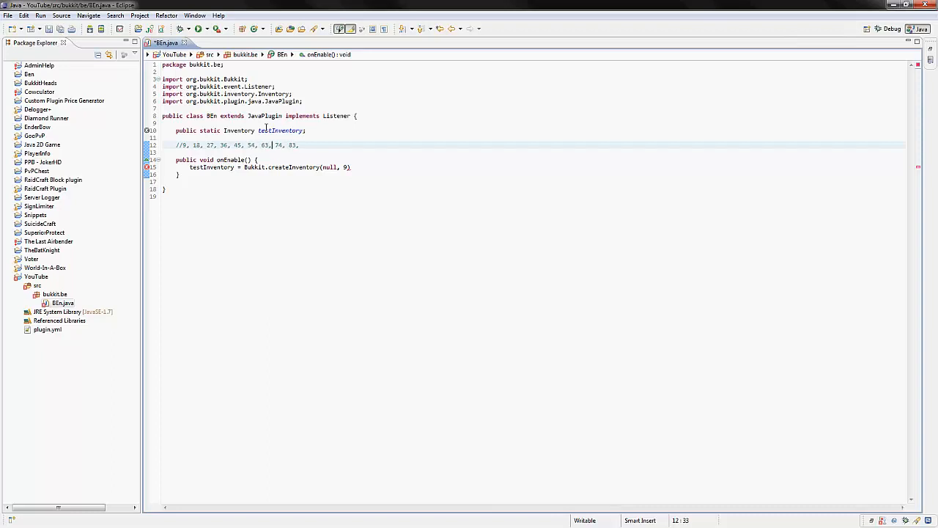
type("72, 83")
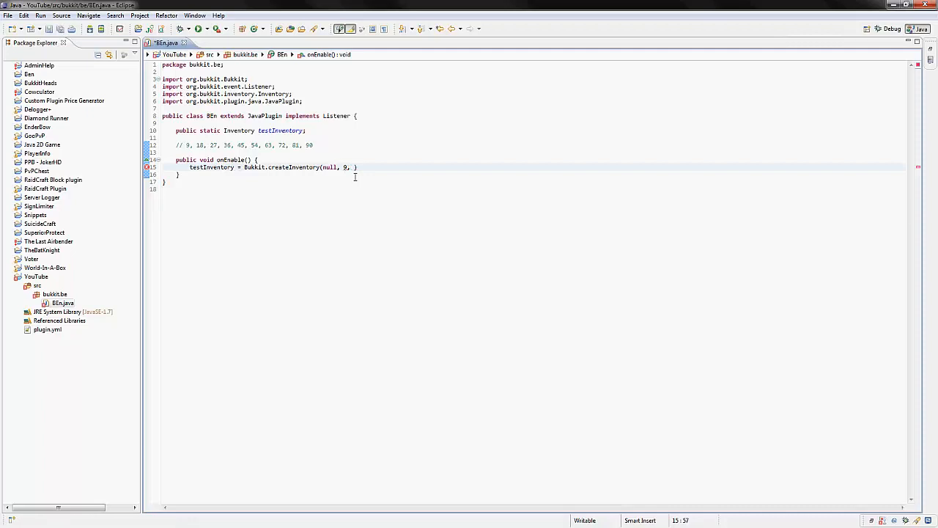
Add "AWESOME TEST INVENTORY" as the createInventory title argument and end the statement.
type("\"\"")
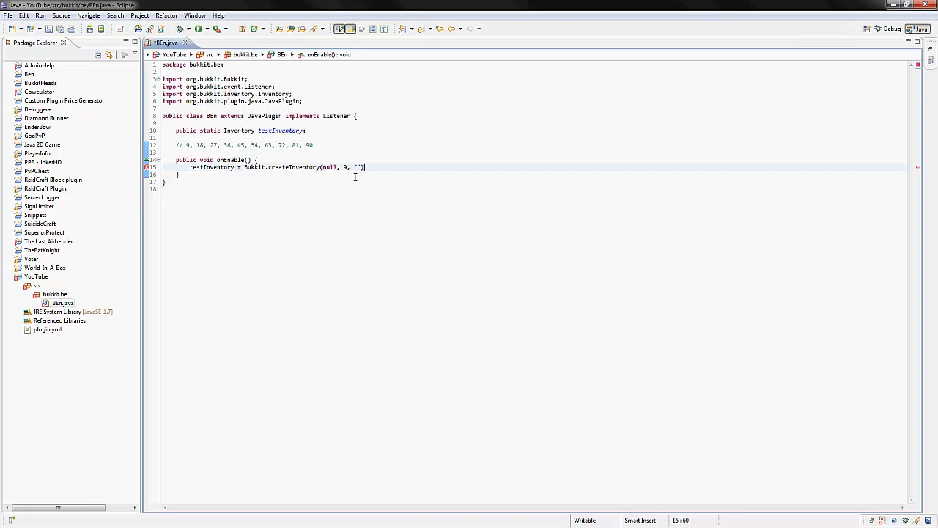
type(";")
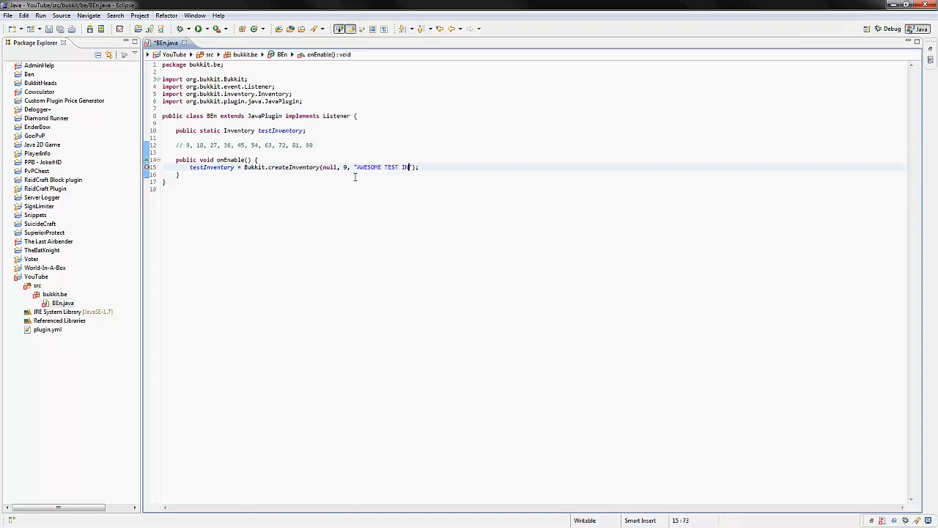
type("VENTORY\");")
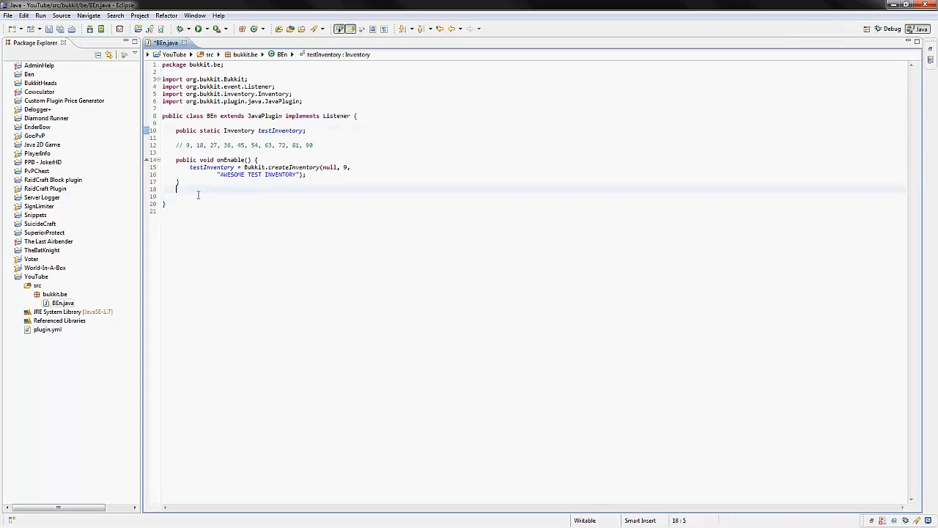
Add an onCommand override returning false with an if(label.equalsIgnoreCase("openinv")) check.
type("onE")
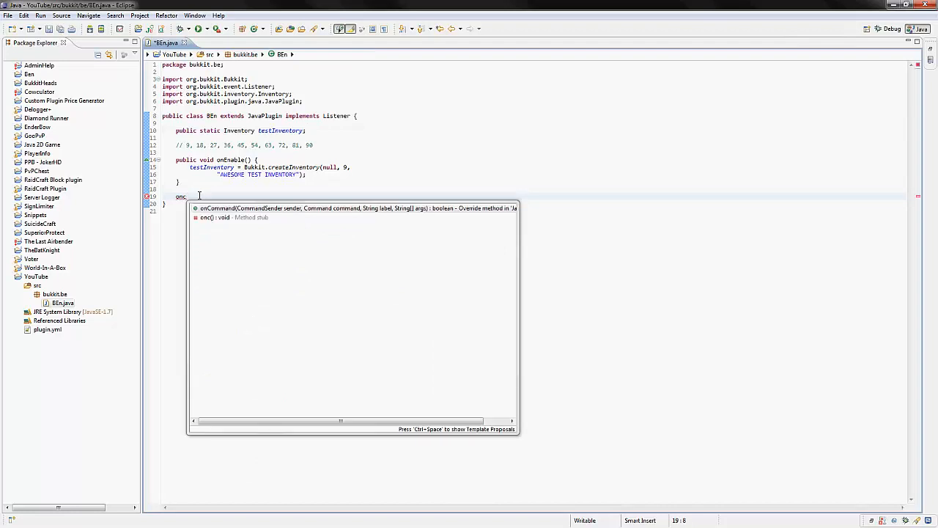
left_click(352, 208)
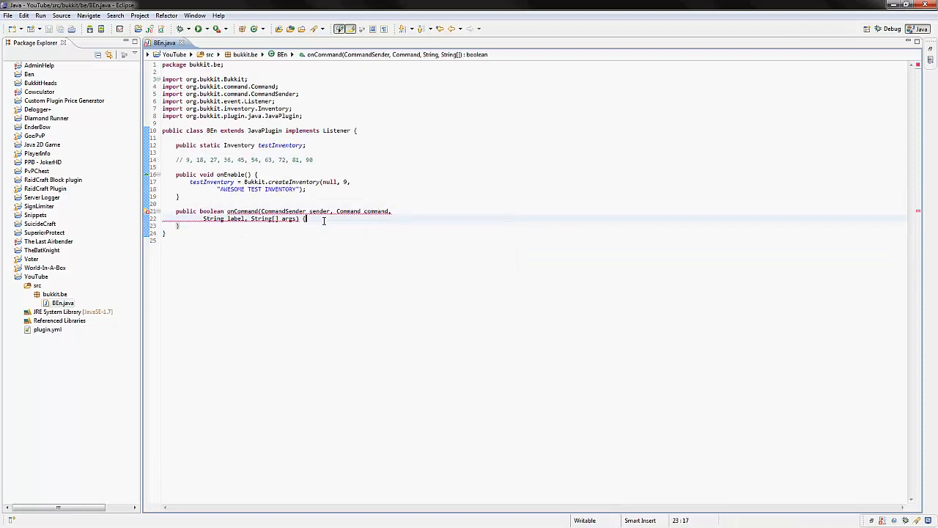
type("return fase;")
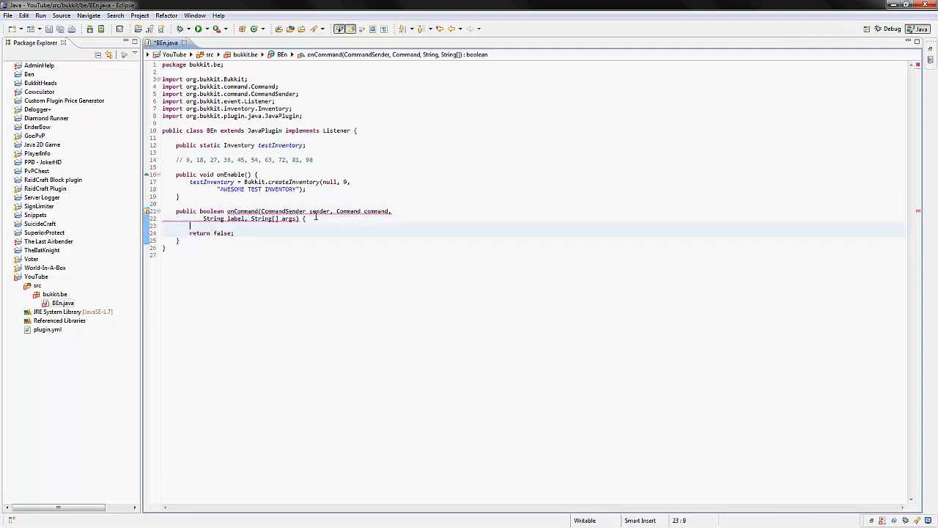
type("if(label.")
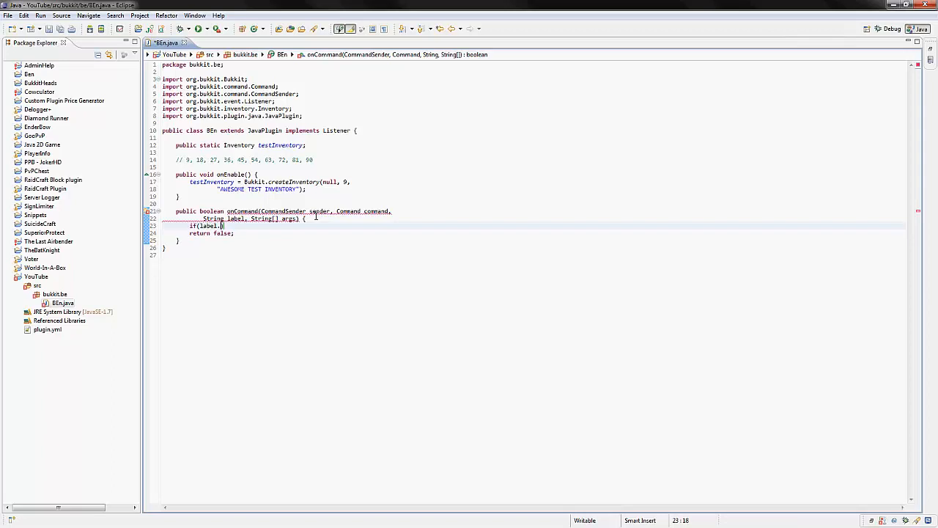
type(".equalsIgnoreCase(\"\")")
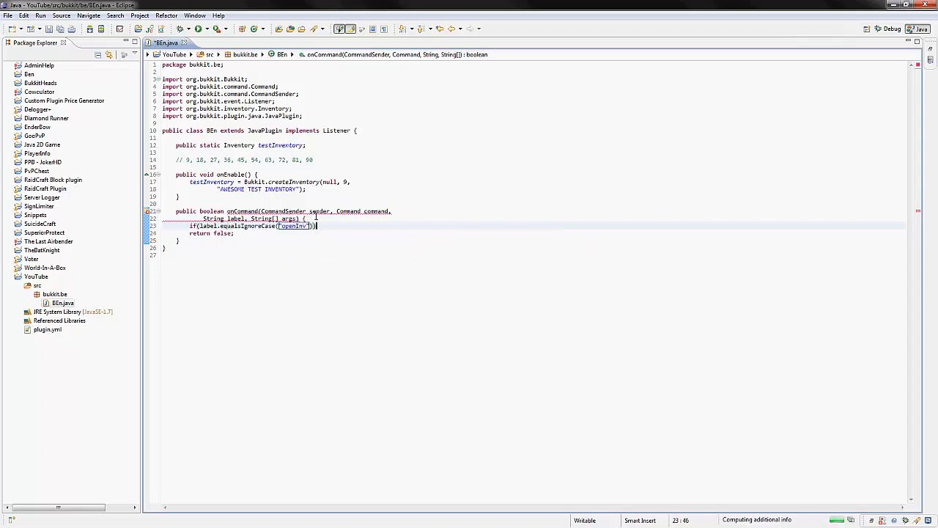
key("ctrl+f")
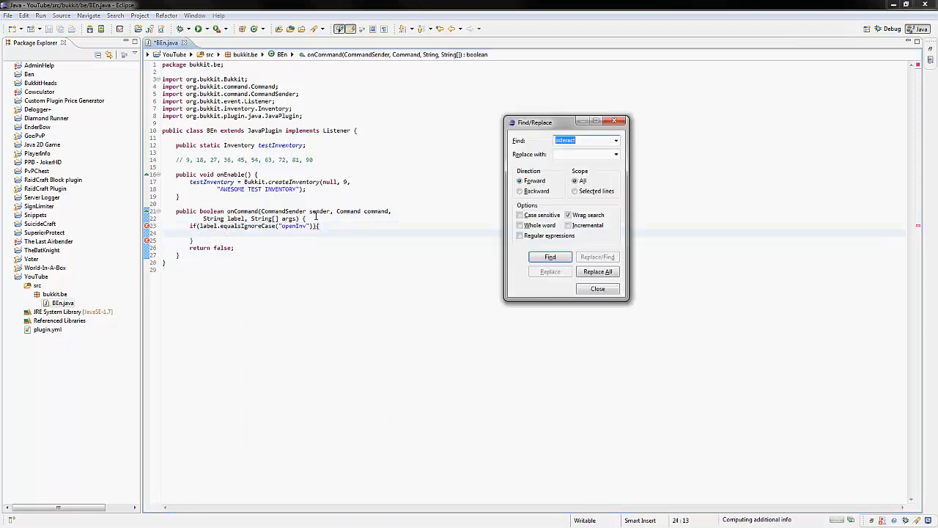
left_click(598, 288)
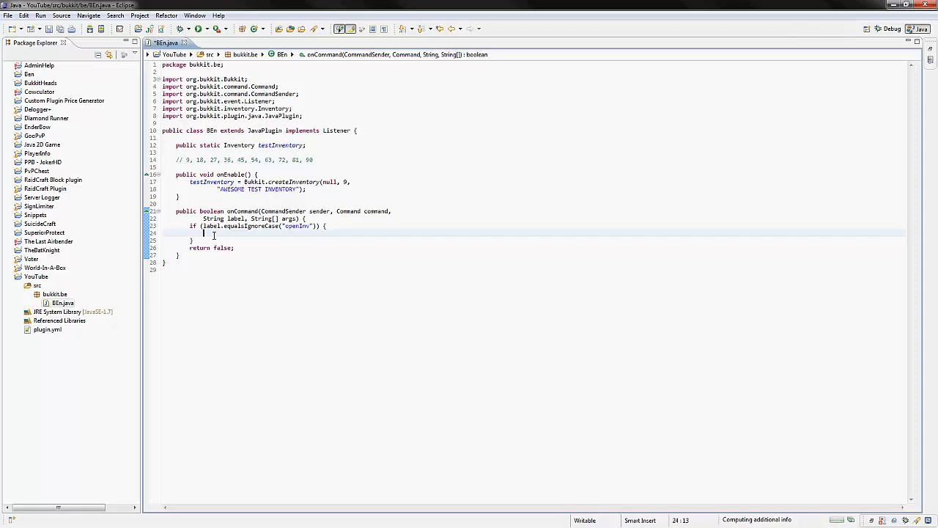
If the sender is a Player, call ((Player) sender).openInventory(testInventory) and begin the next statement.
type("if()")
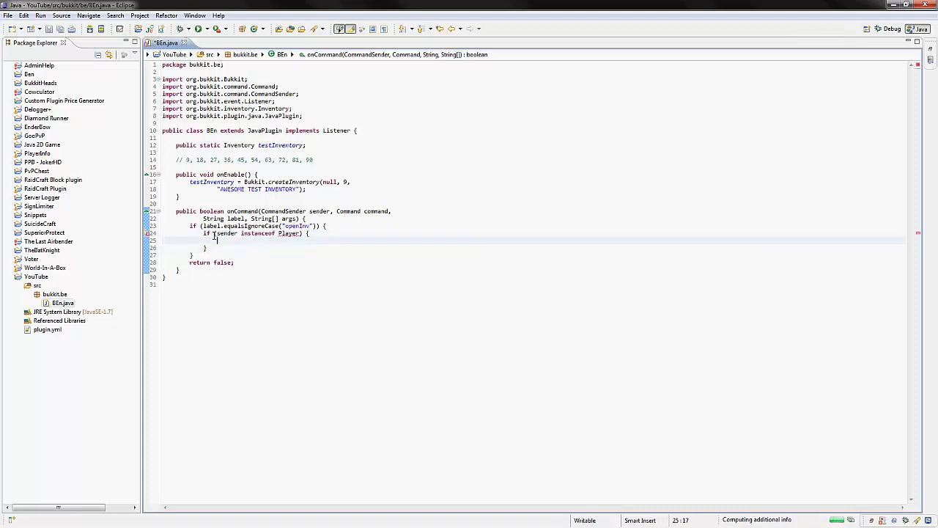
type("((Player)")
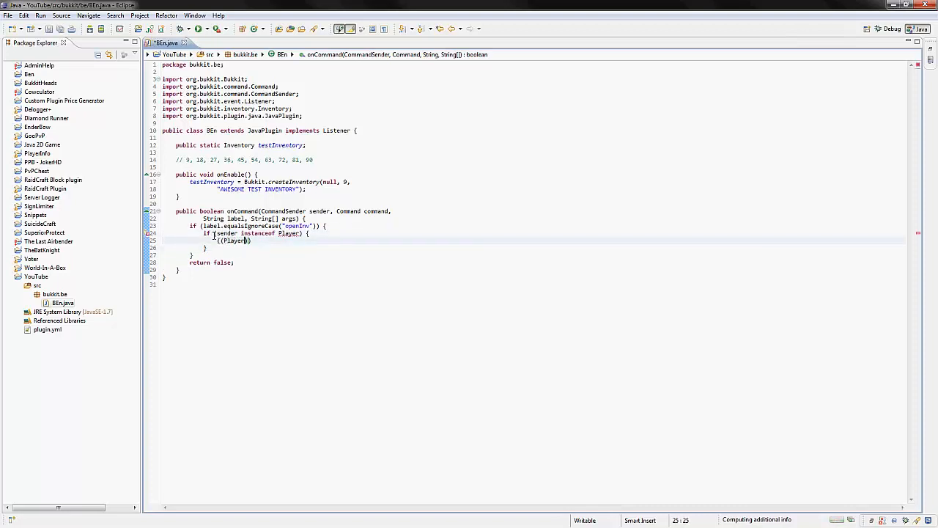
type("sender).")
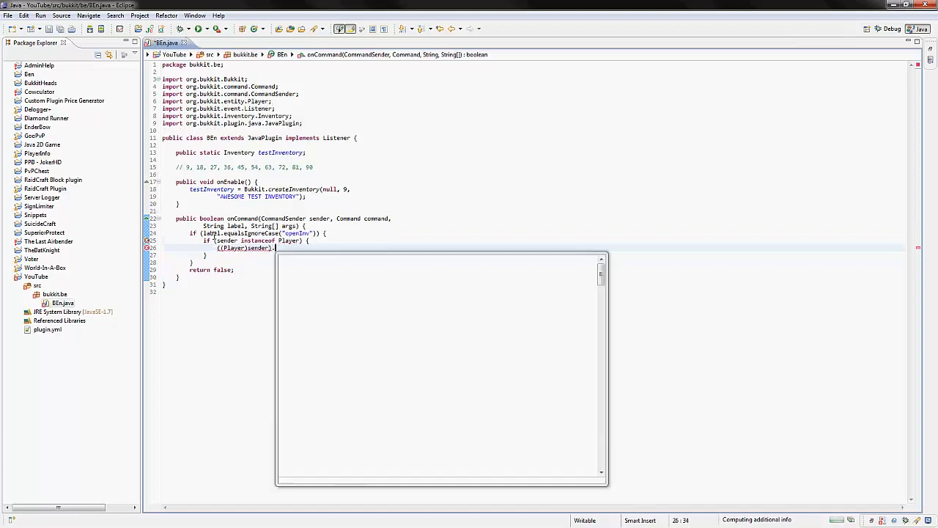
type("openInventory(arg0")
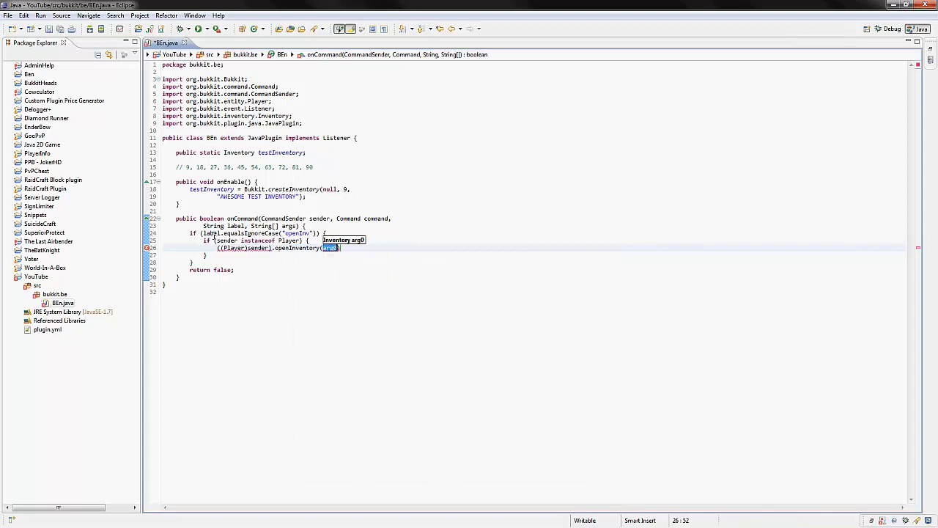
type("testInventory")
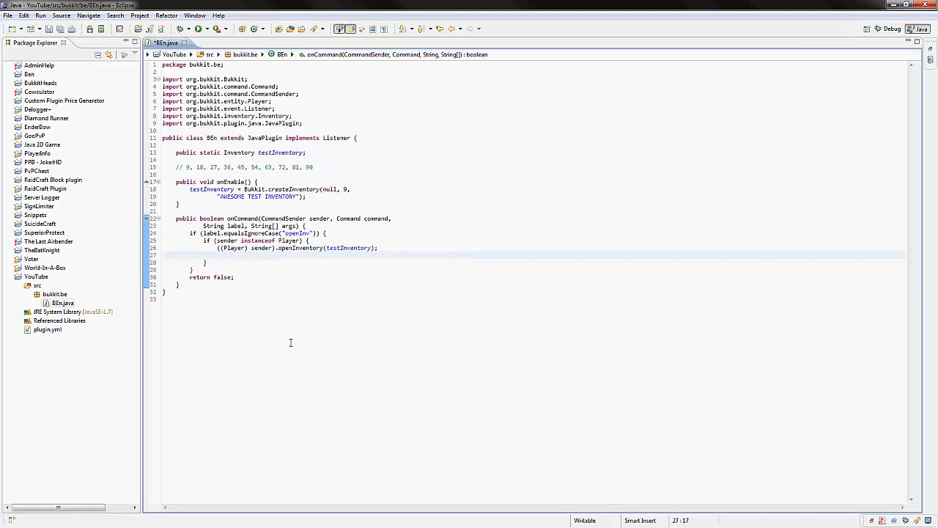
type("testInventory")
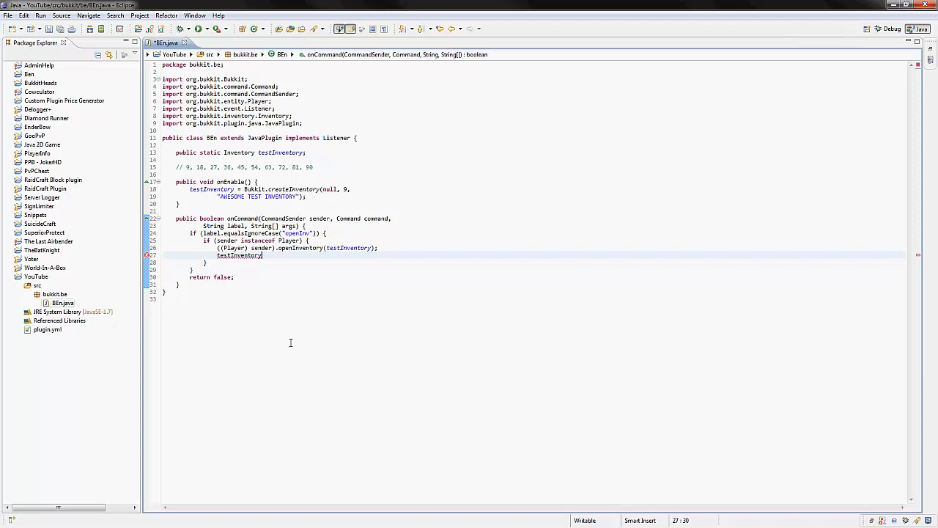
mouse_move(292, 346)
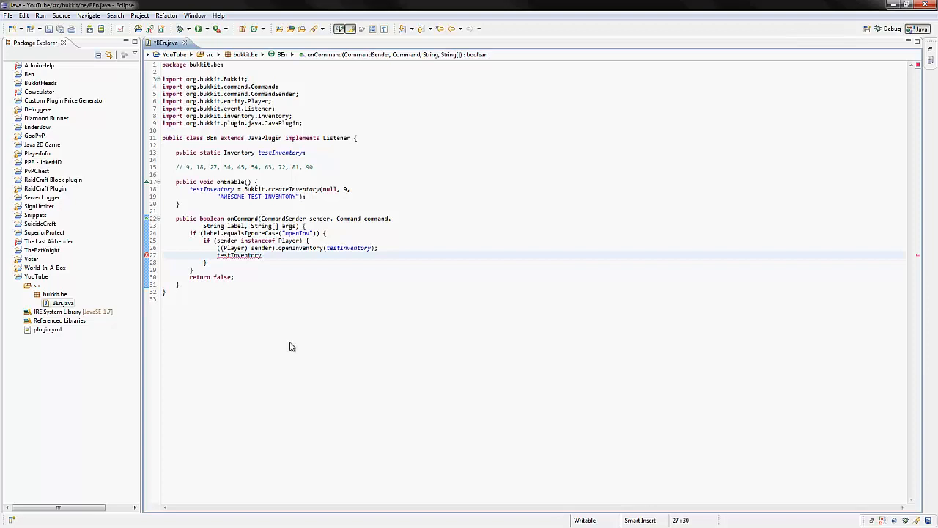
Add testInventory.clear() and testInventory.addItem(new ItemStack(Material.DIAMOND)), importing ItemStack.
type(".addItem(new")
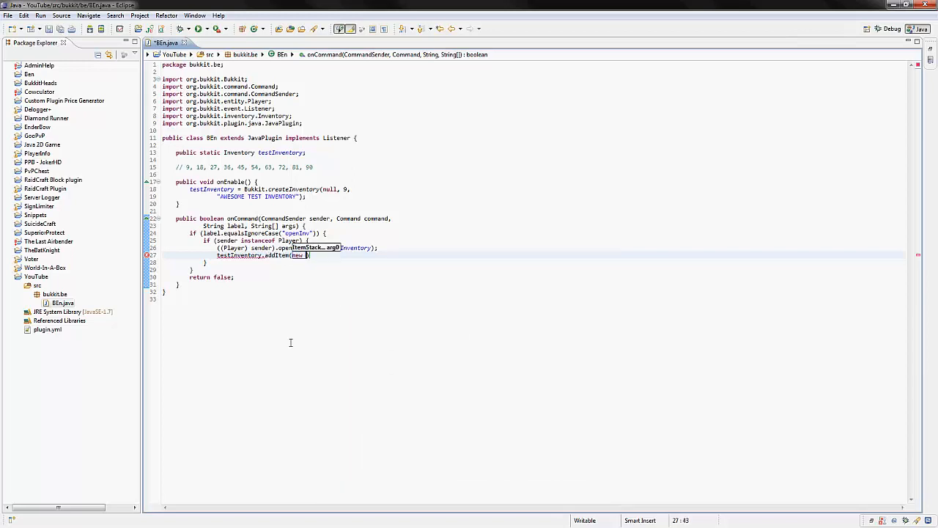
type("ItemStack()")
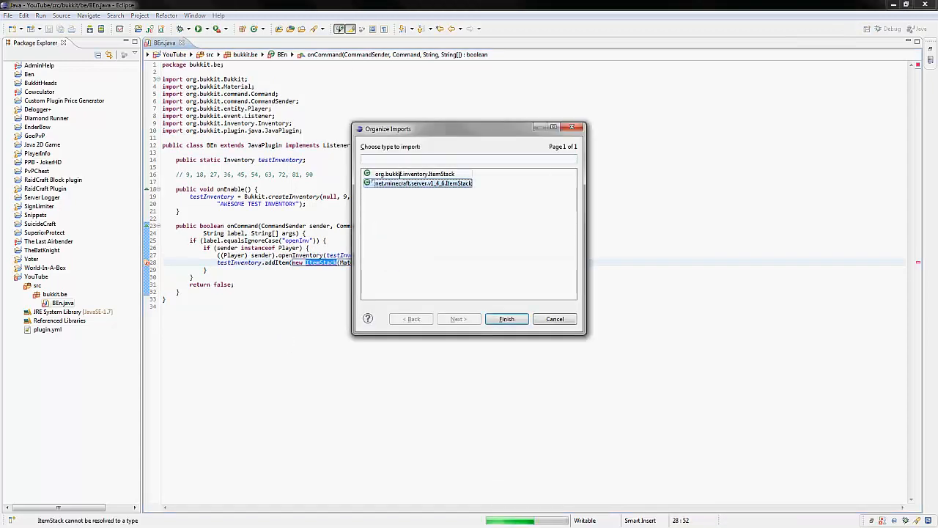
left_click(507, 318)
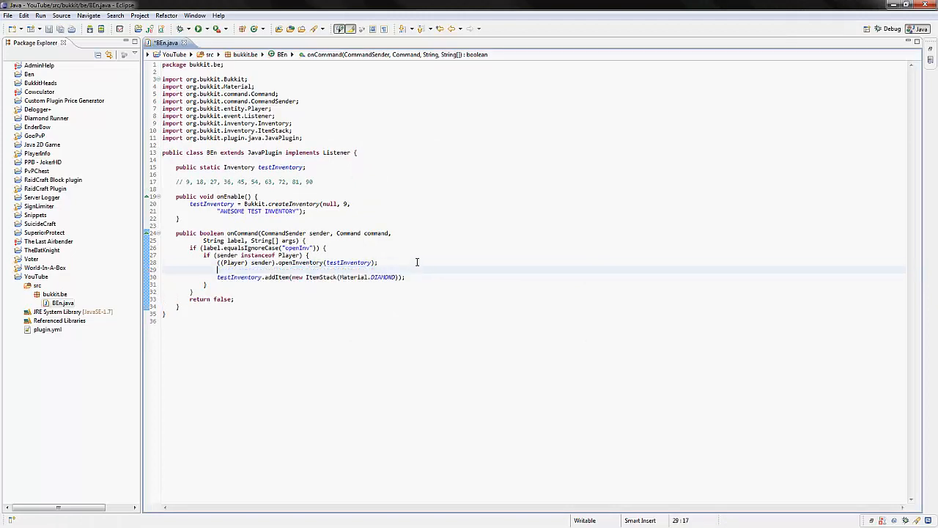
type("testInventory.clear();")
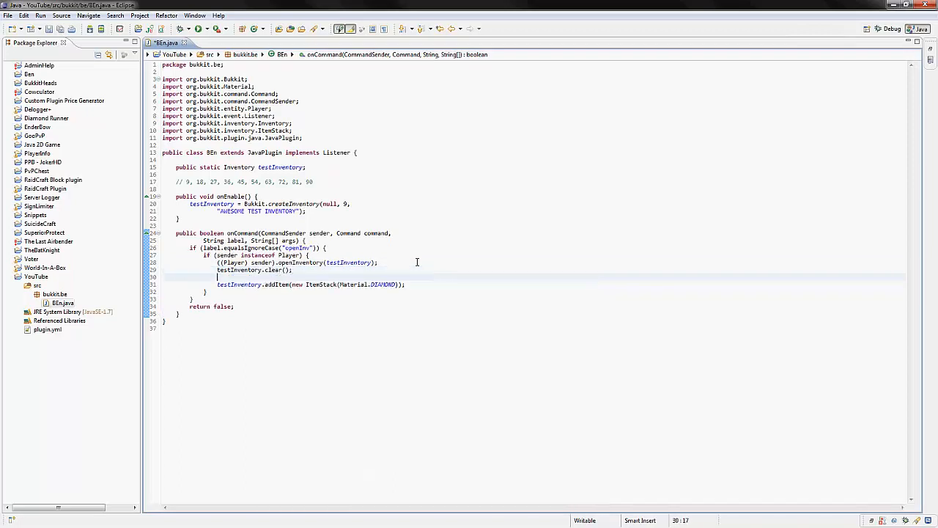
type("testInev")
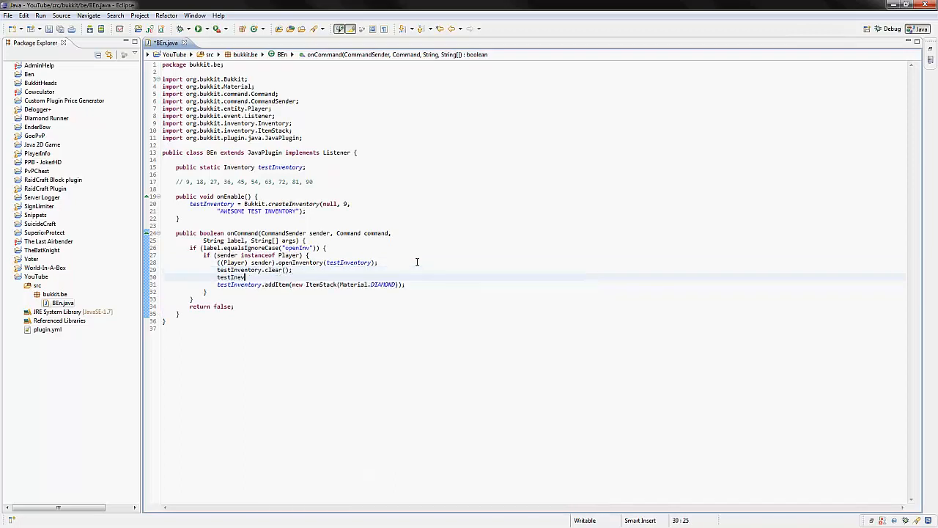
type(".")
type("if(")
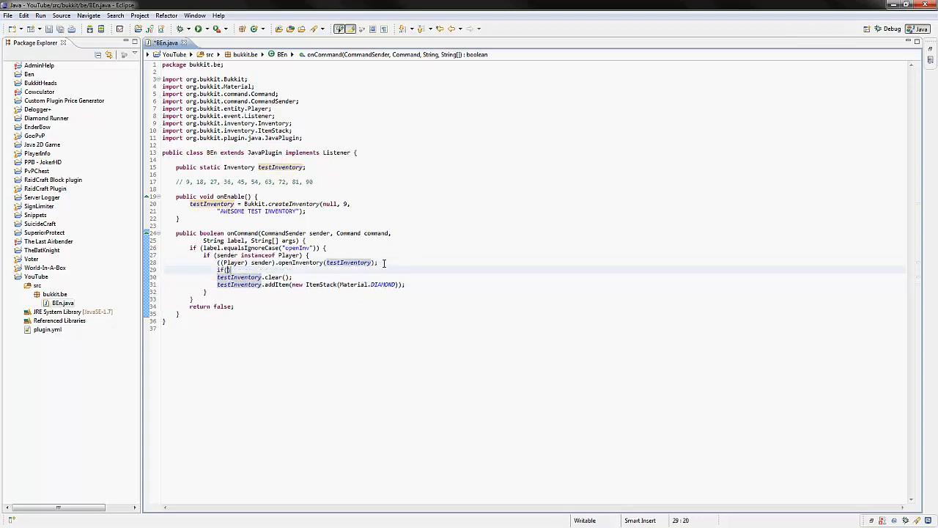
type("testInventory.containsAtLeast(ne, arg1")
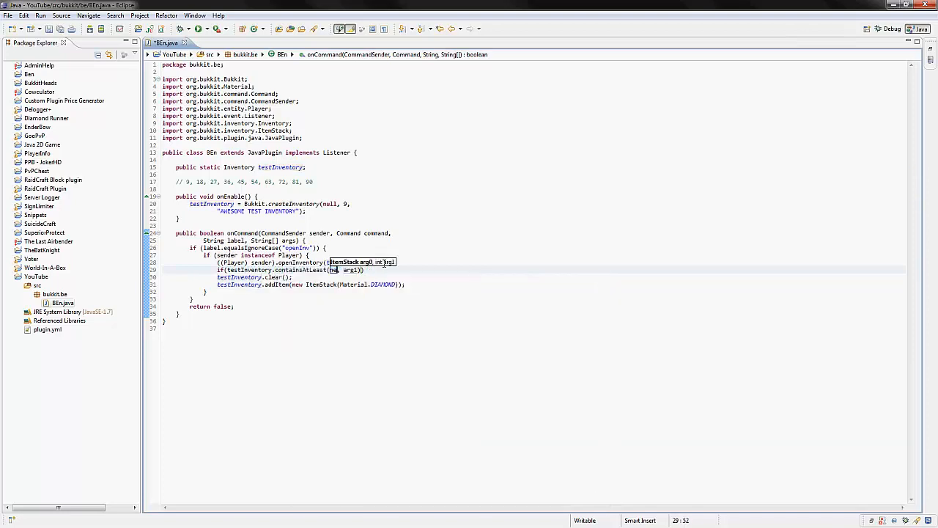
type("new ItemStac")
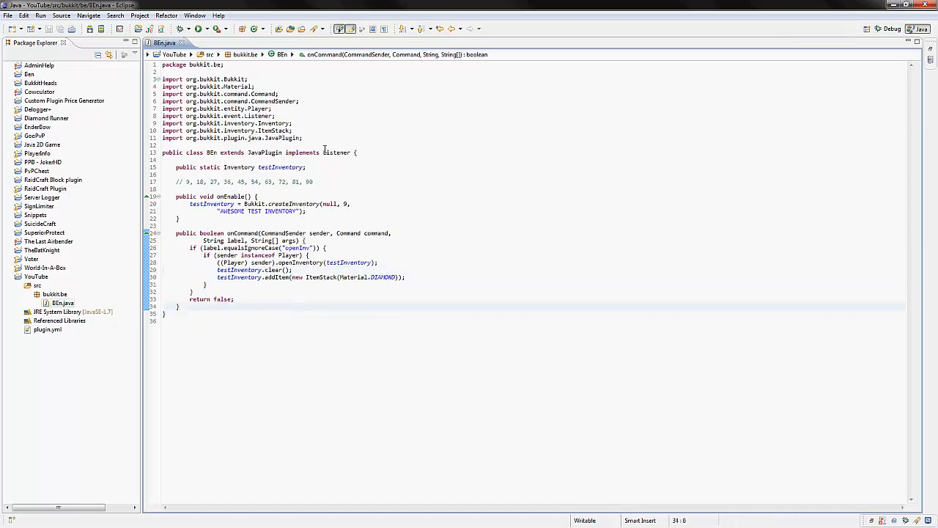
Register events in onEnable with getServer().getPluginManager().registerEvents(this, this).
double_click(301, 153)
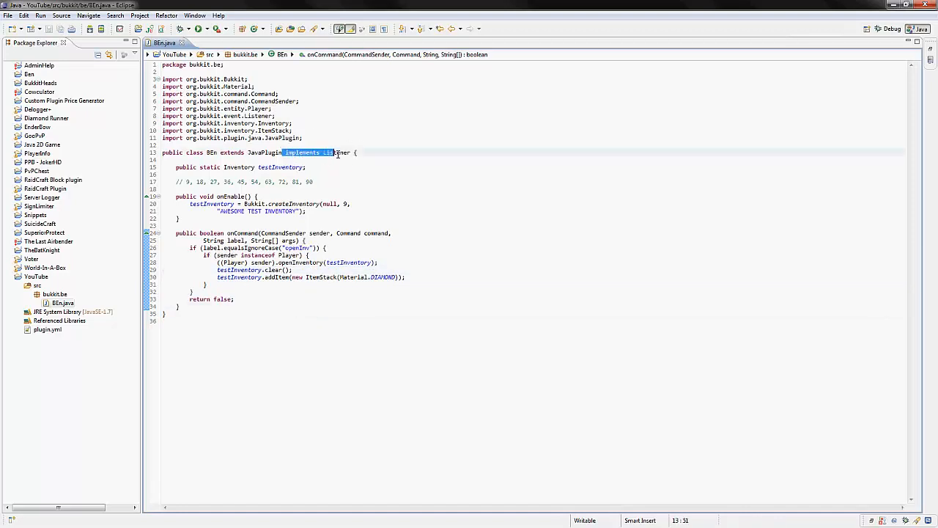
key("enter")
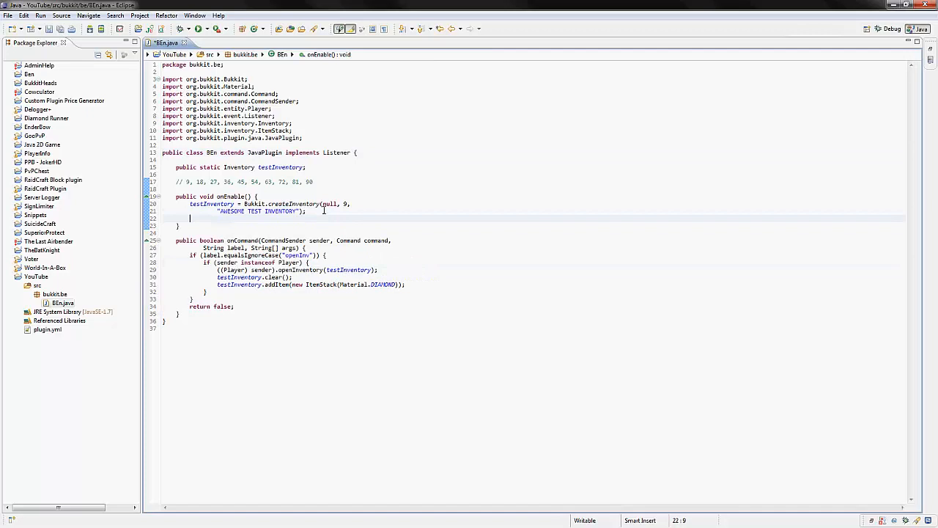
type("getServer().ge")
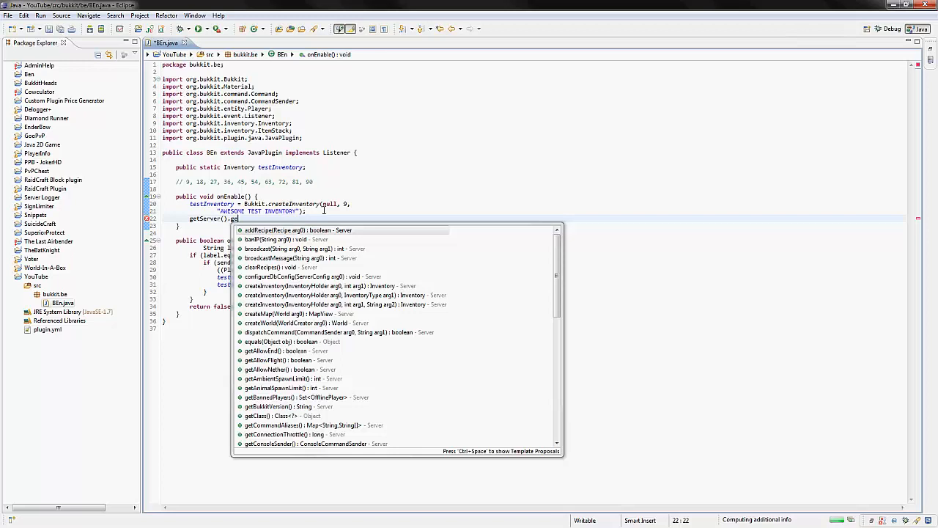
type("P")
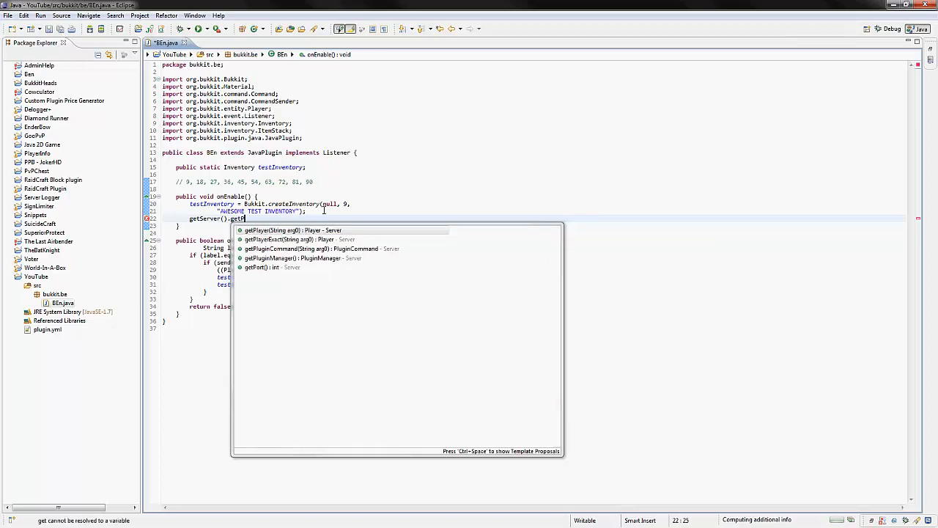
type("luginManager().registerEvents(this, this);")
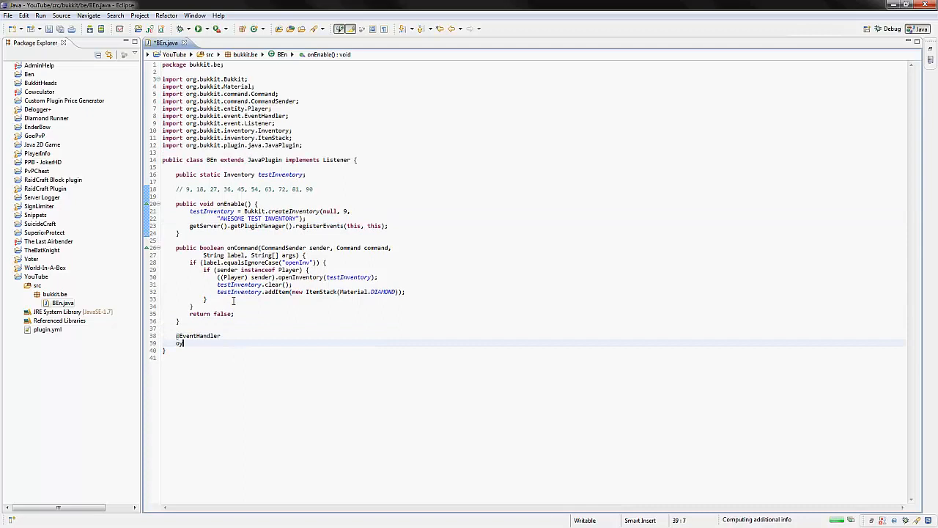
type("public")
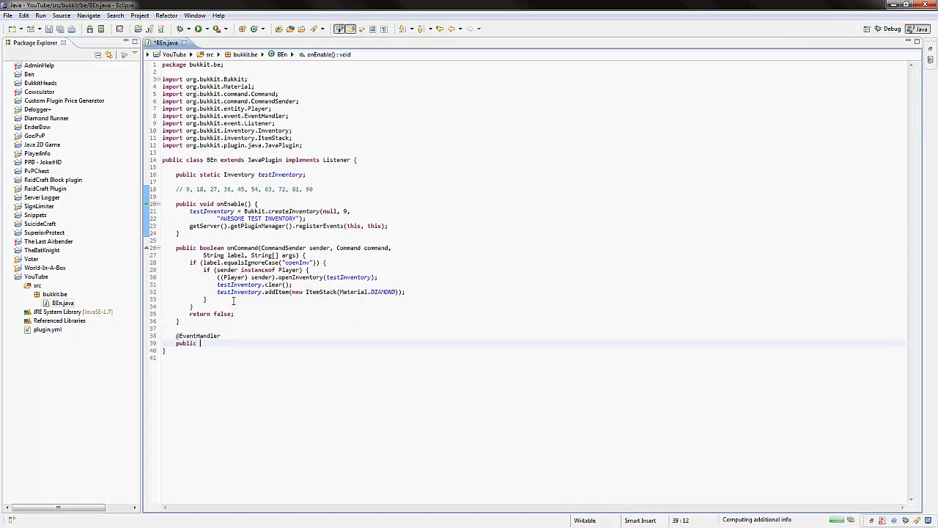
type("void onPla")
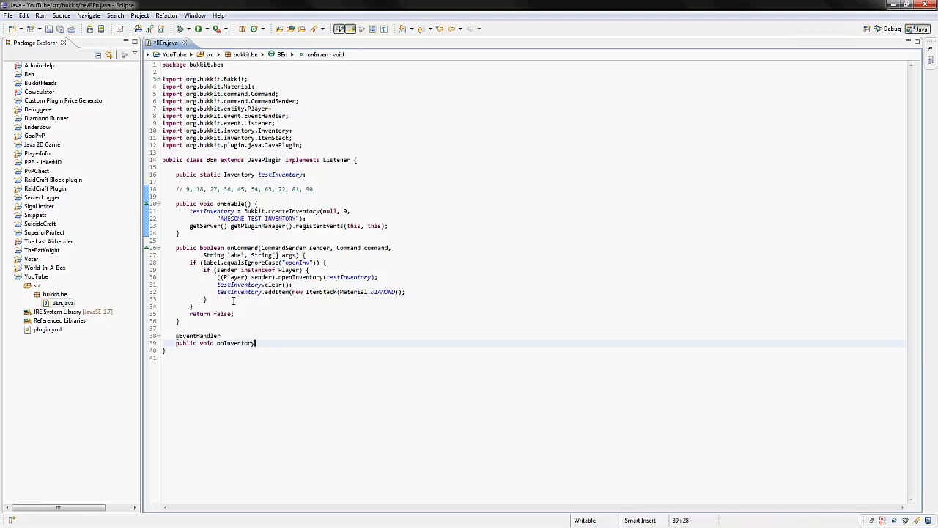
type("Click()")
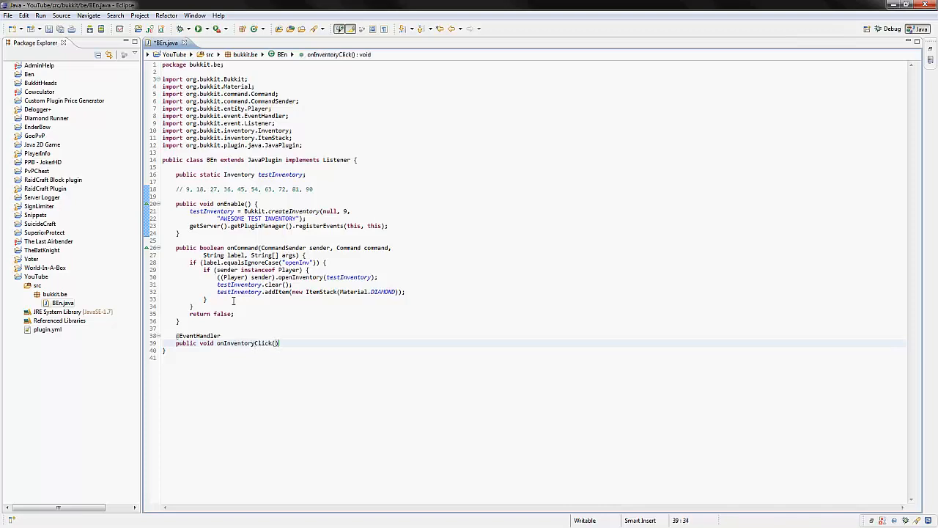
type("In")
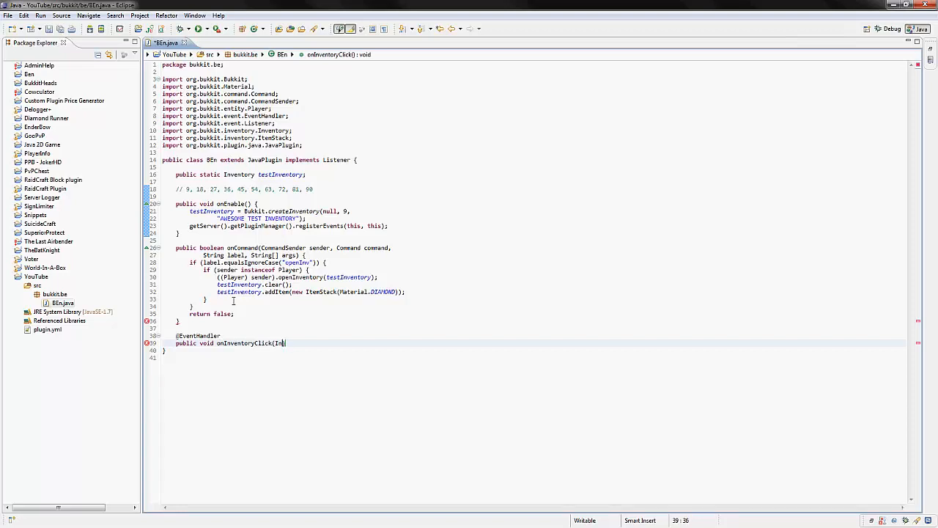
type("ventoryClickEvent event) {")
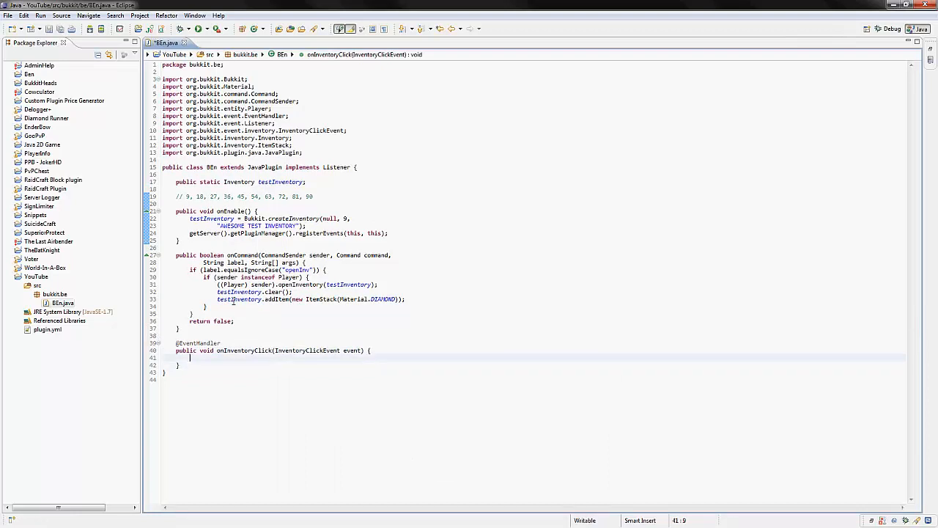
In the handler, if the clicked inventory is testInventory and the item is Material.ANVIL, call event.setCancelled(true).
left_click(217, 349)
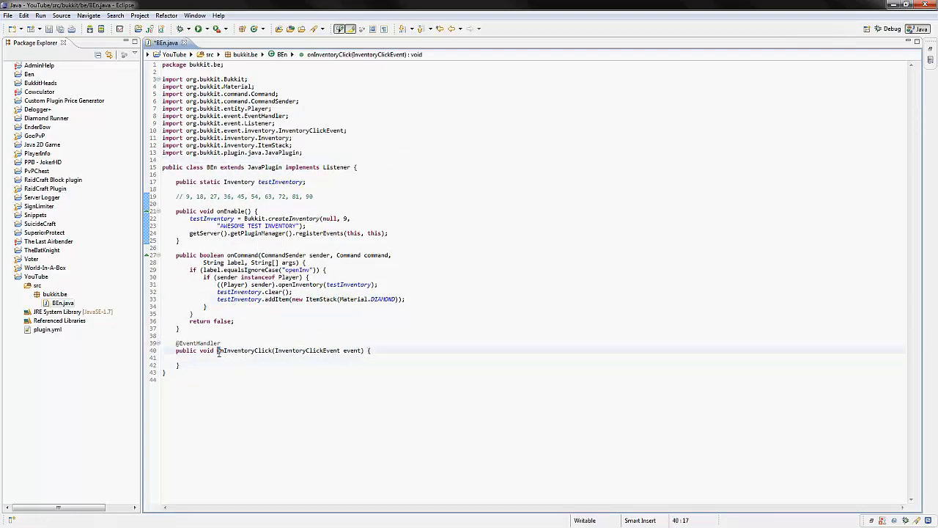
type("if(event.g")
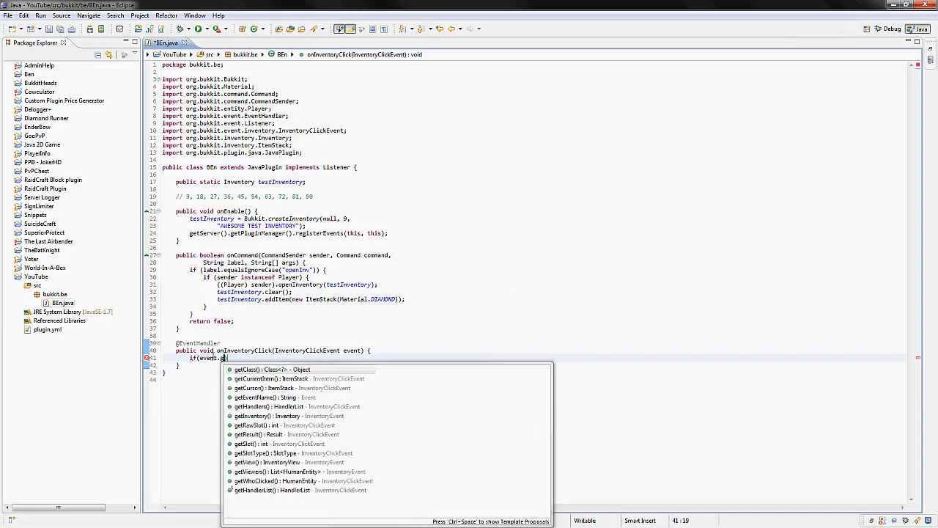
type("l")
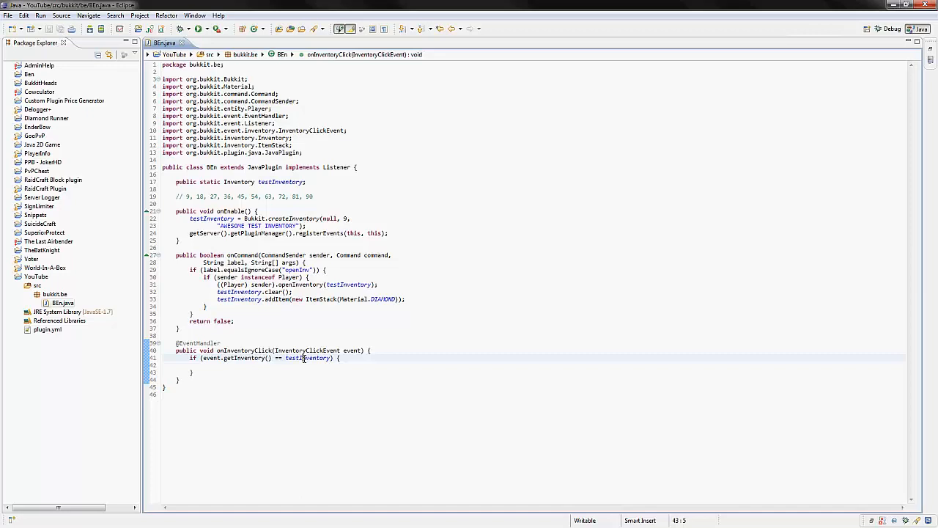
type("event.getCurrentItem(")
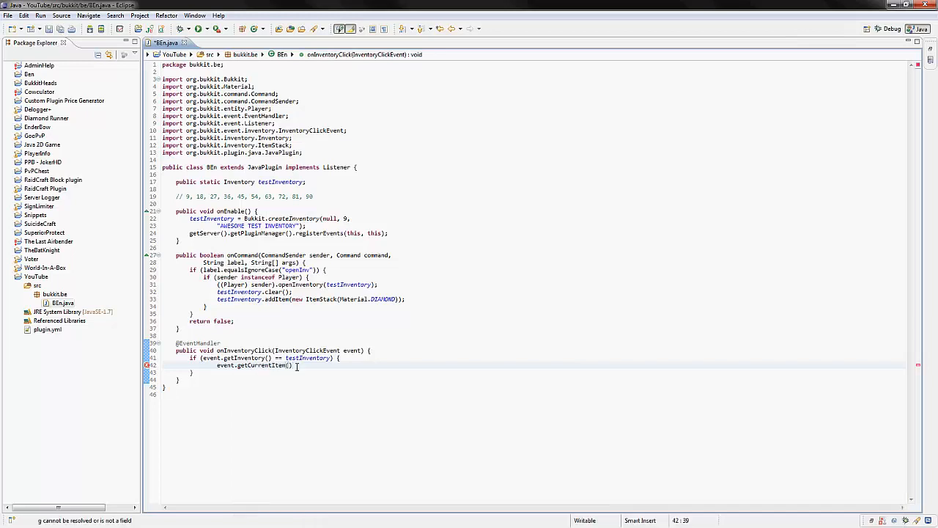
type("getType())")
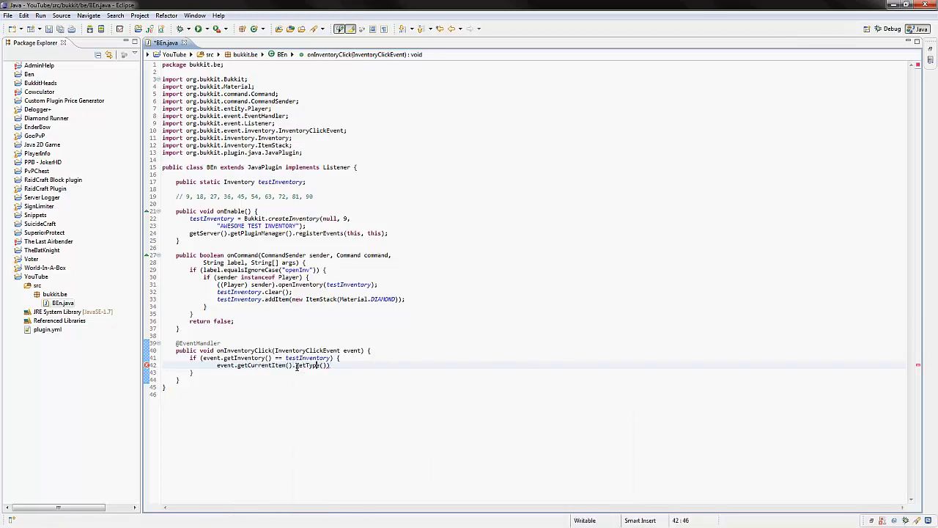
type("if(")
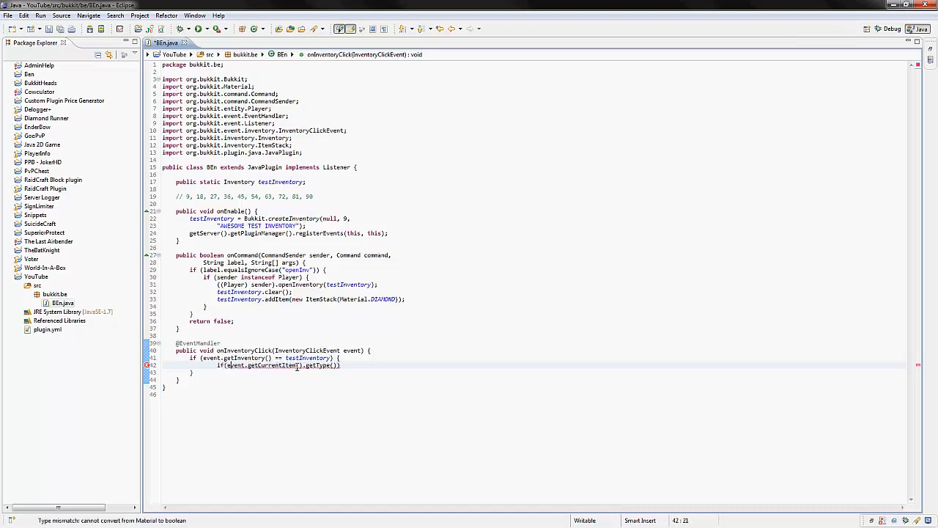
type("==")
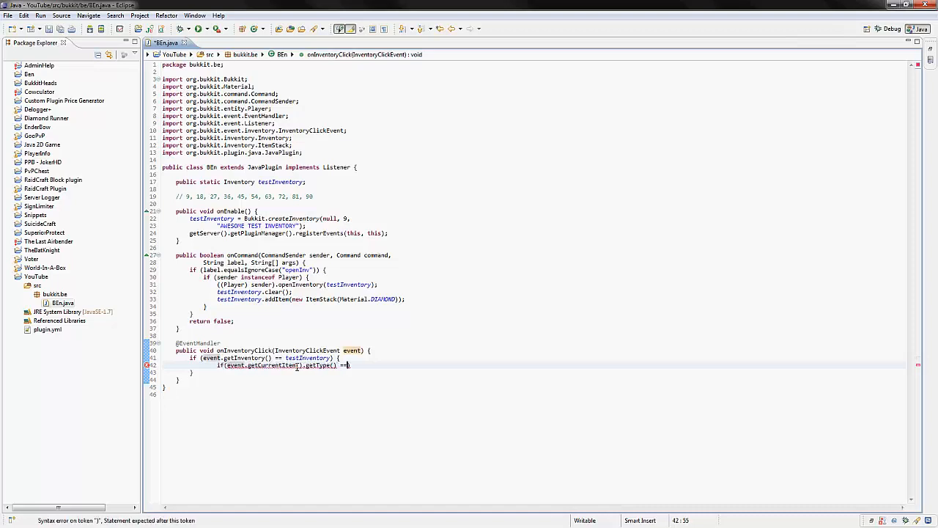
type("Material.ANVIL) {")
type("event.setCancelled(true)")
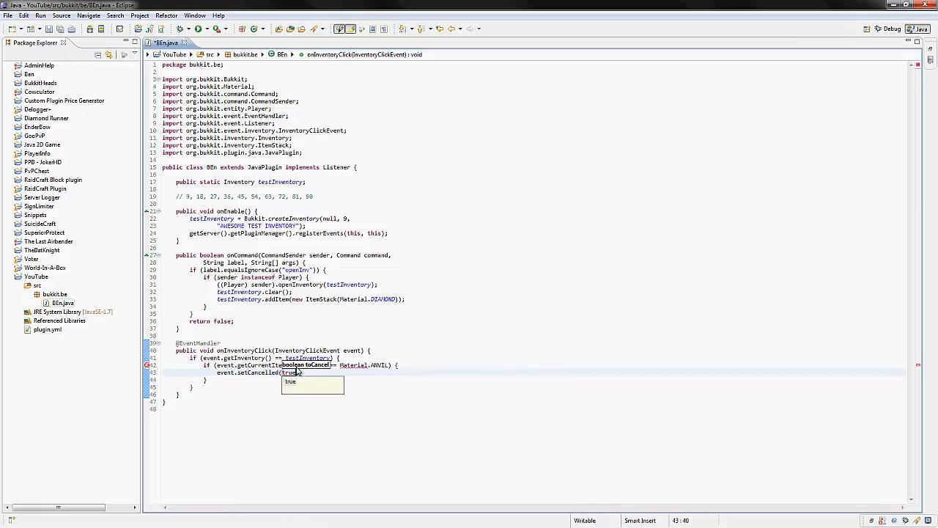
key("Ctrl+f")
type(";")
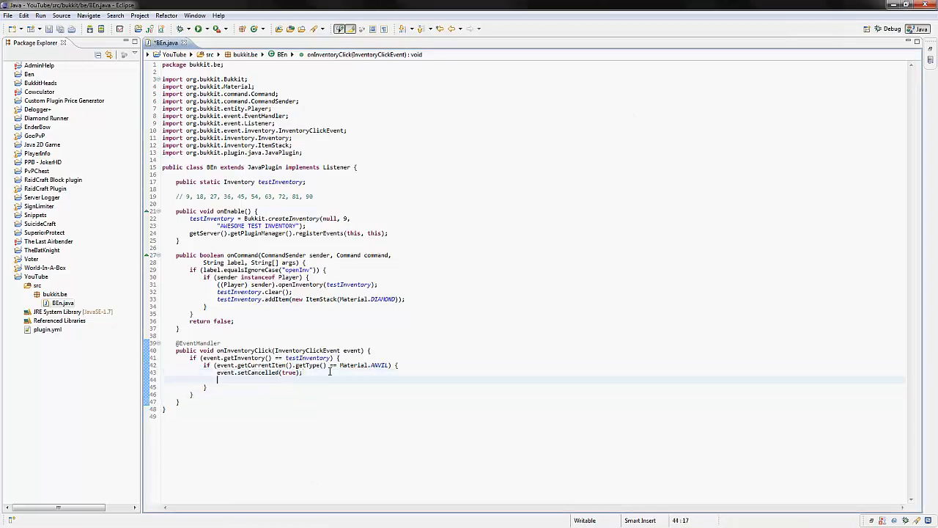
type("event.getWhoClicked().")
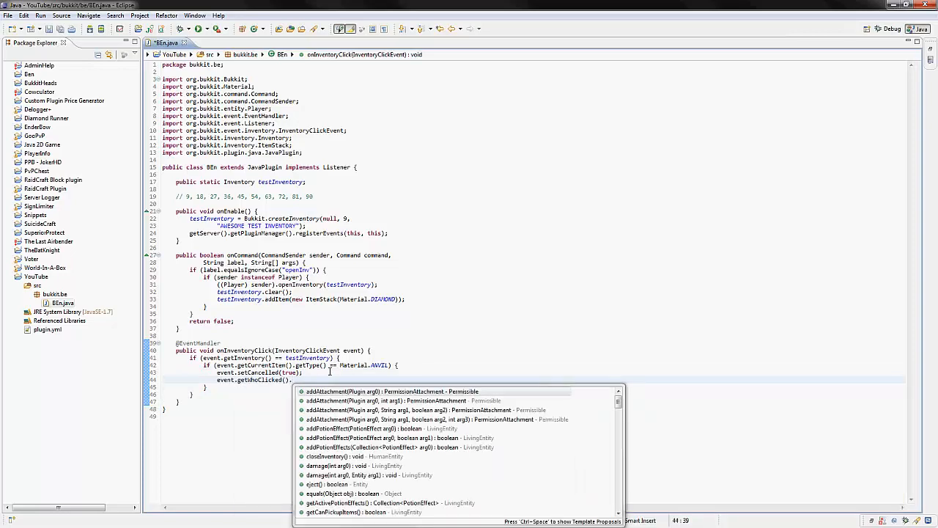
type("getInventory(")
type(".addItem(new ItemStack(Material.APPLE));")
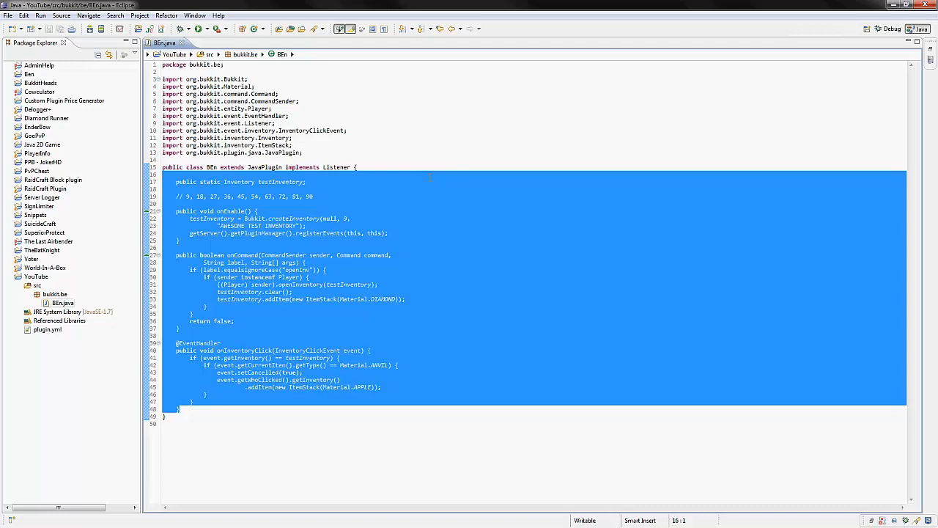
mouse_move(431, 182)
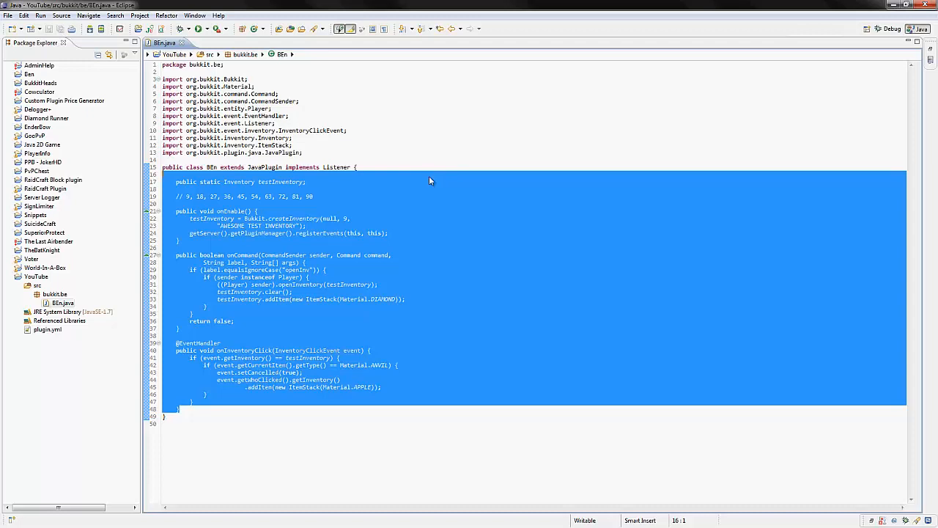